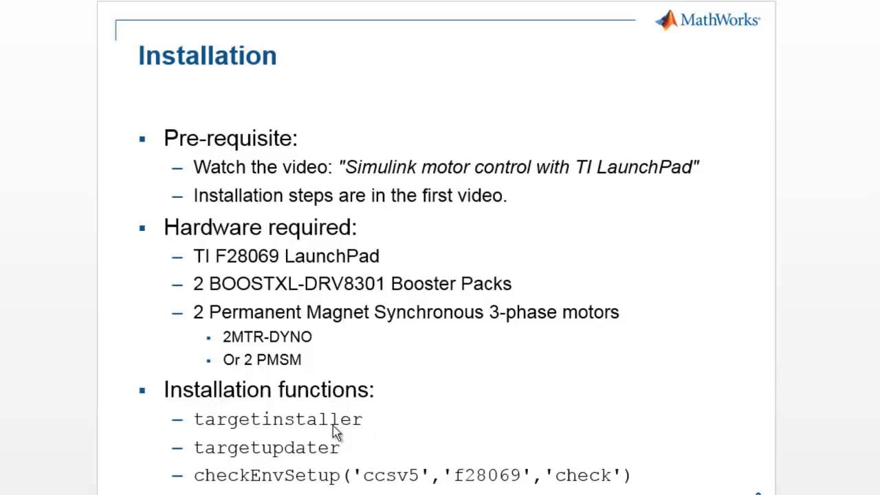
pyautogui.moveTo(327, 456)
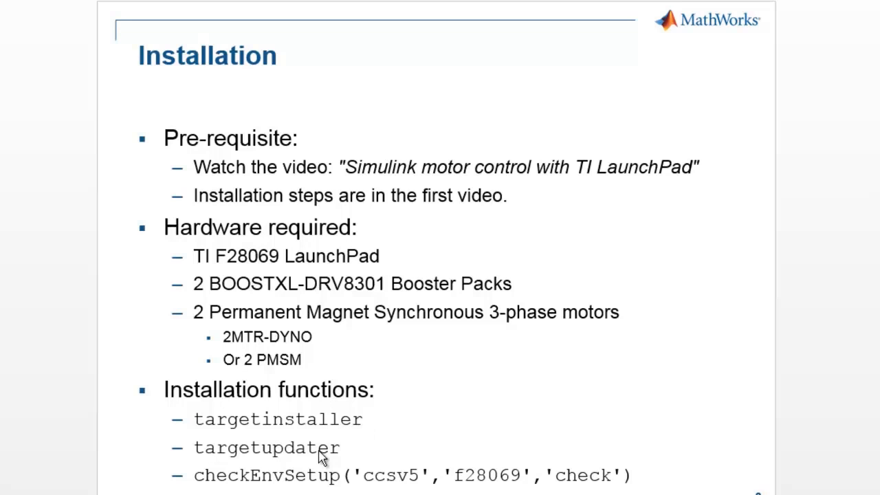
pyautogui.moveTo(339, 457)
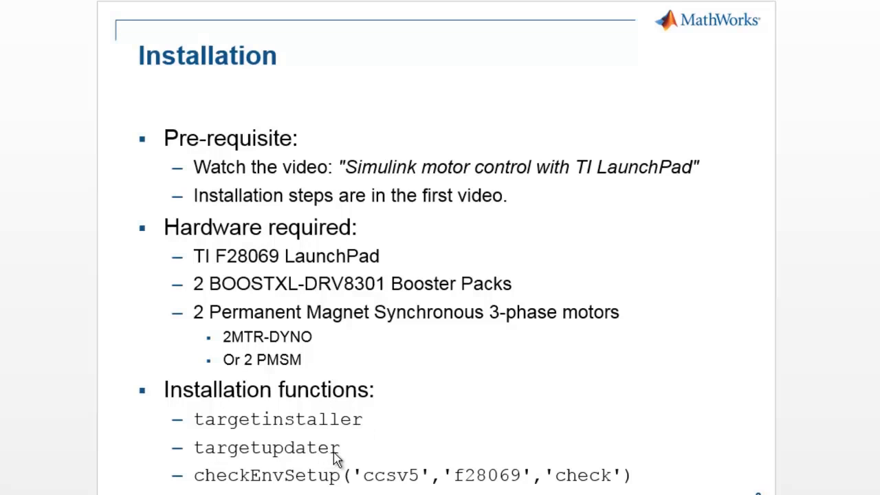
pyautogui.moveTo(264, 482)
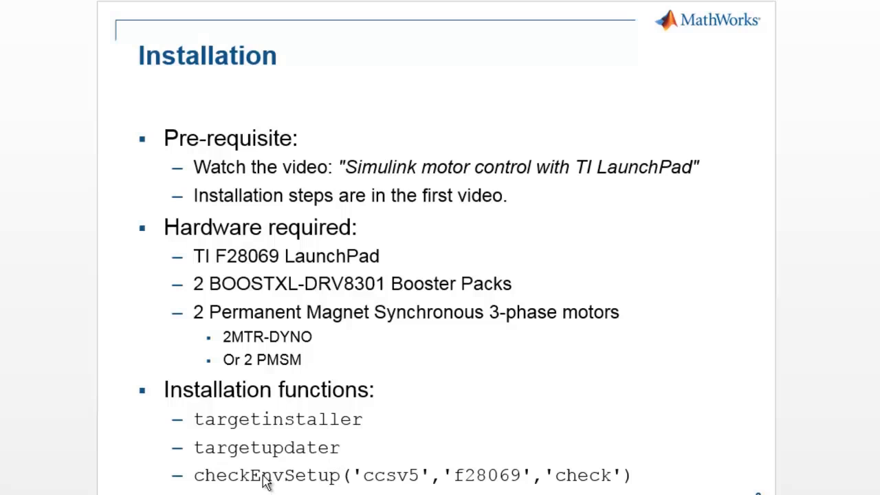
pyautogui.moveTo(359, 473)
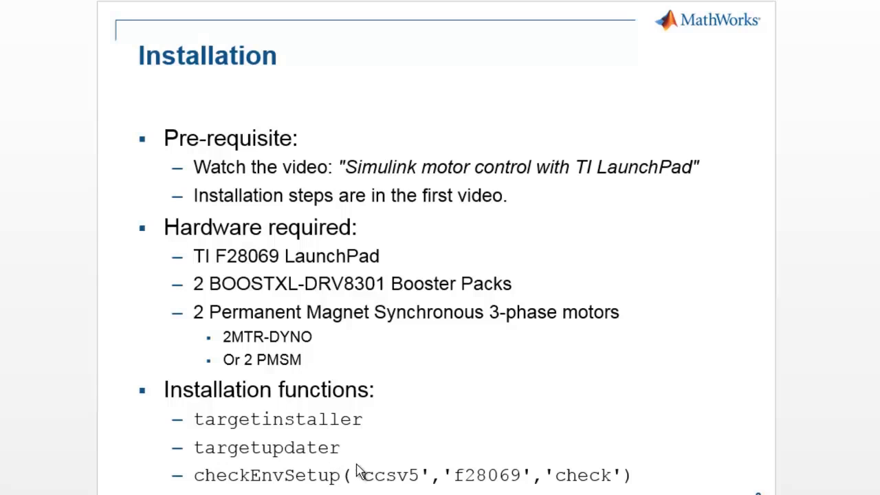
pyautogui.moveTo(423, 482)
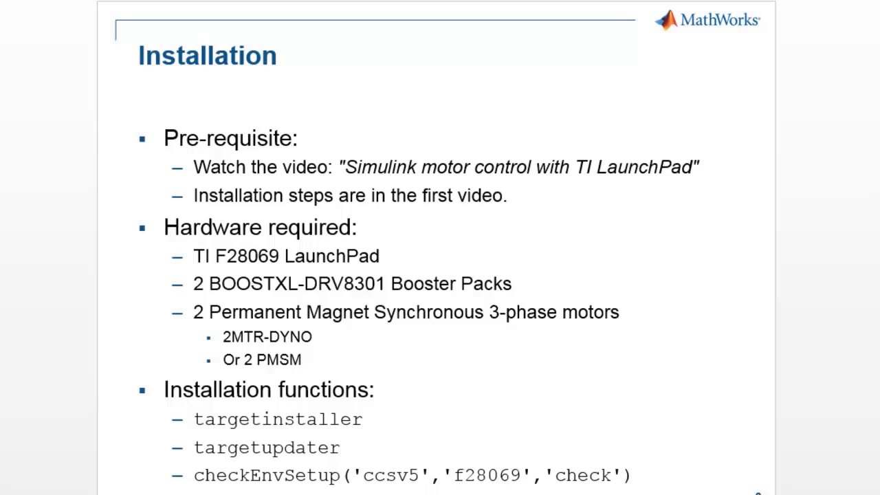
pyautogui.moveTo(300, 476)
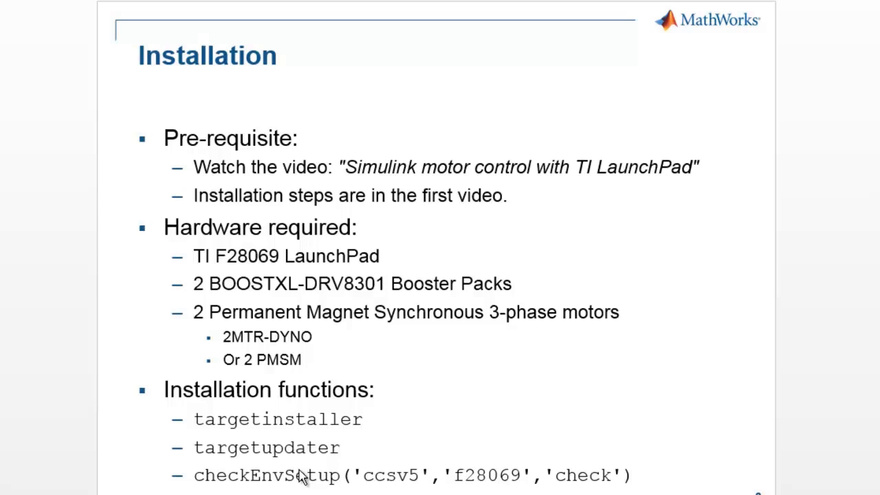
pyautogui.moveTo(269, 482)
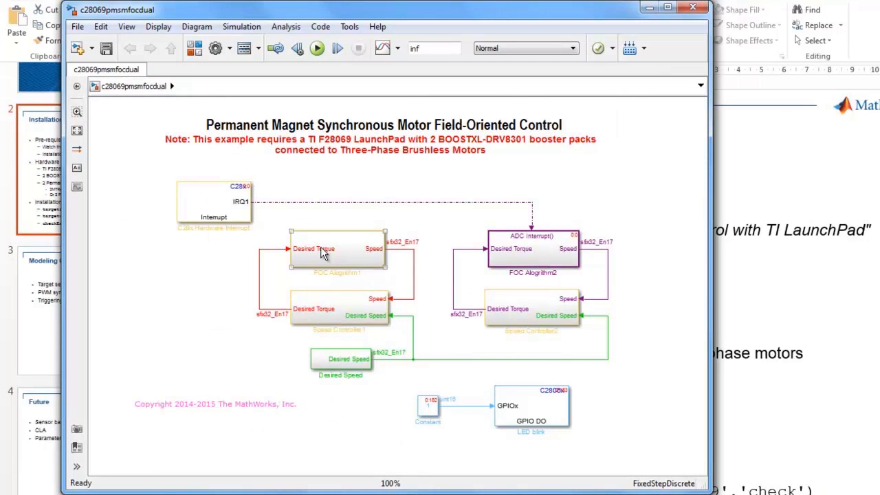
# Step: Build and deploy the c28069pmsmfocdual model to the board and bring up the detailed build log
pyautogui.click(232, 272)
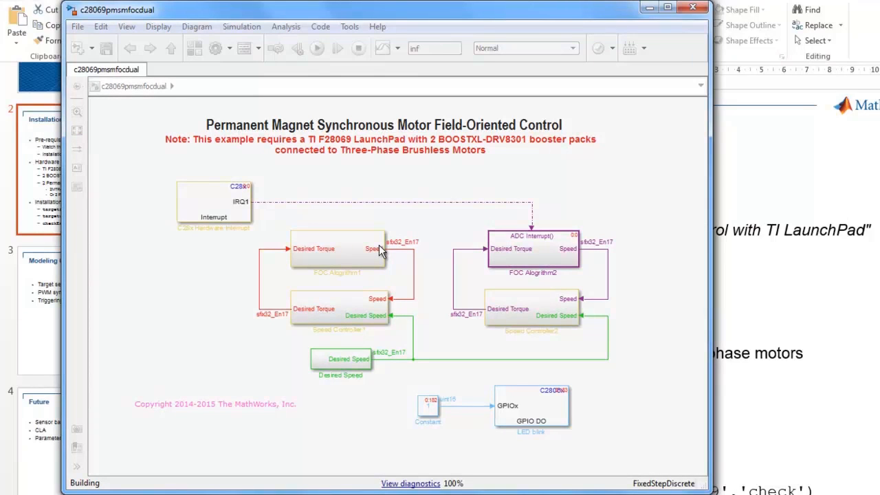
pyautogui.click(316, 46)
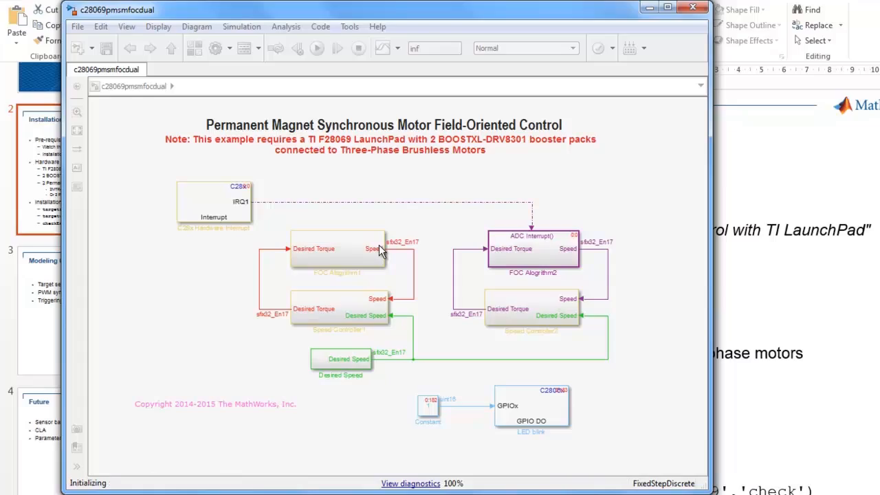
pyautogui.click(412, 484)
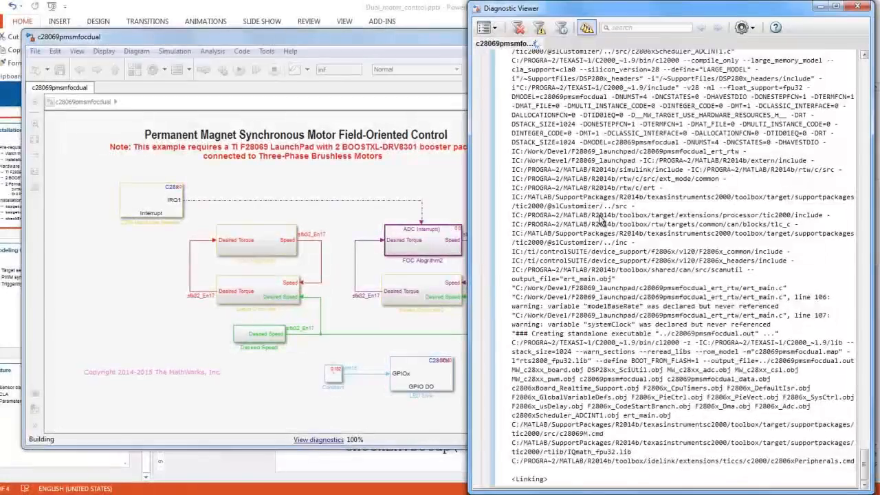
# Step: Scroll to the end of the Diagnostic Viewer log confirming the program was loaded and is running
pyautogui.scroll(-3)
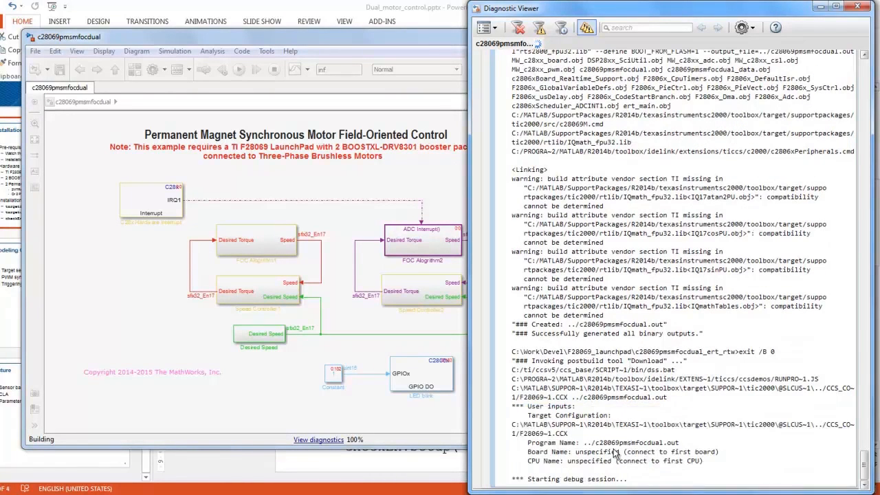
pyautogui.scroll(-3)
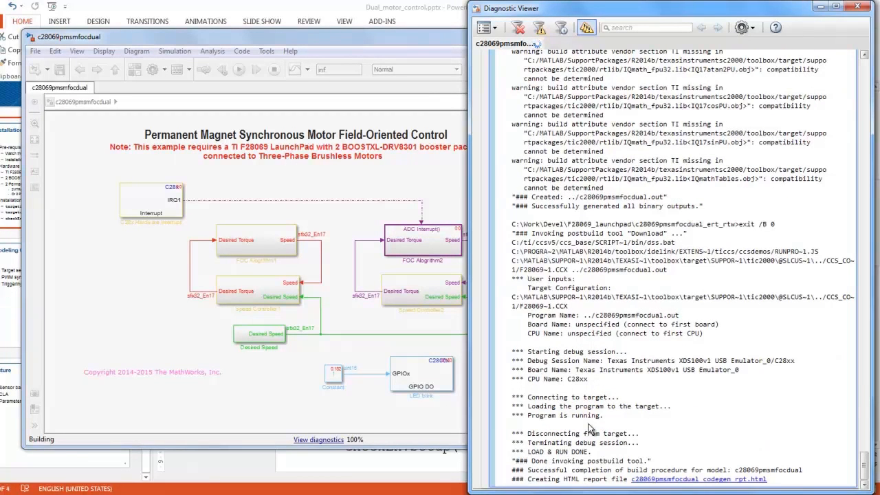
pyautogui.click(693, 479)
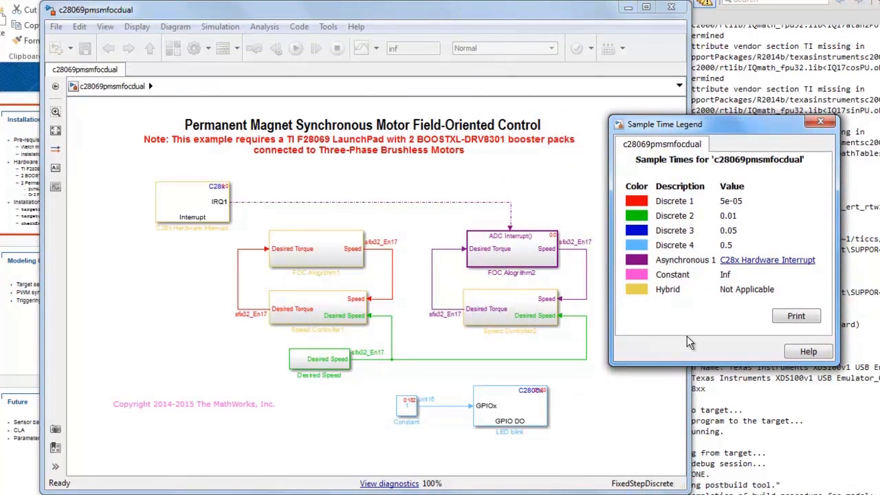
pyautogui.moveTo(237, 239)
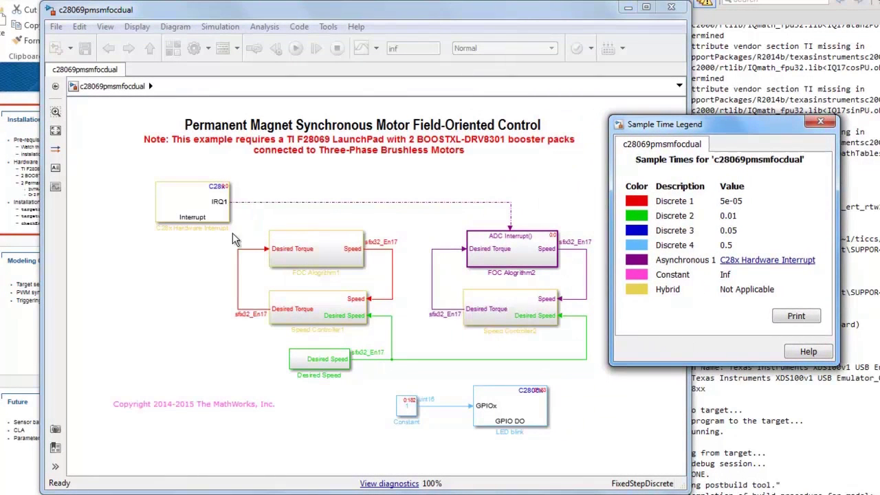
pyautogui.moveTo(748, 212)
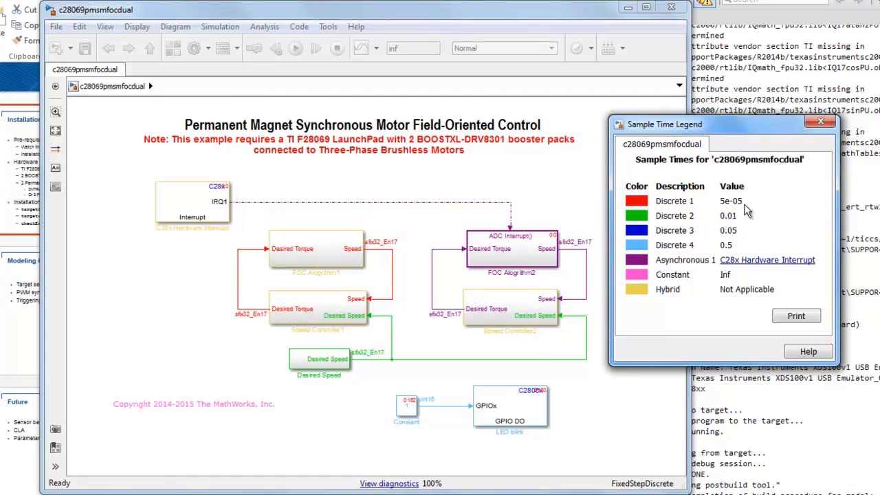
pyautogui.moveTo(502, 217)
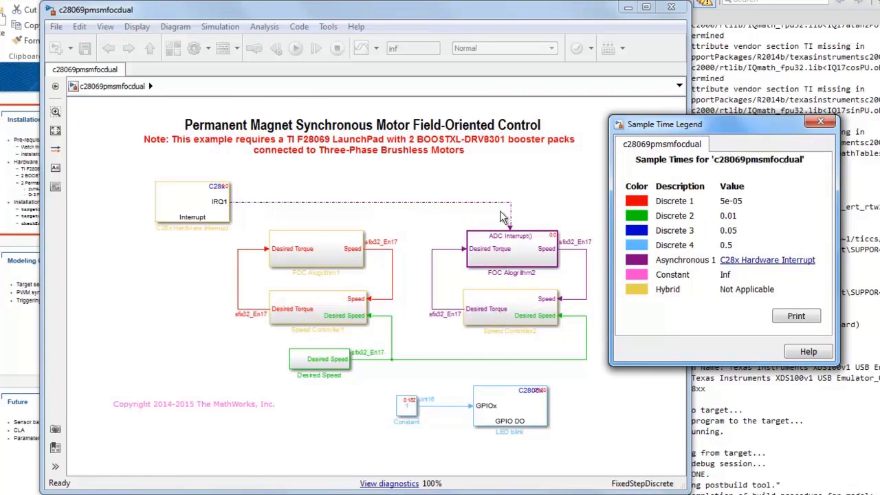
pyautogui.moveTo(530, 246)
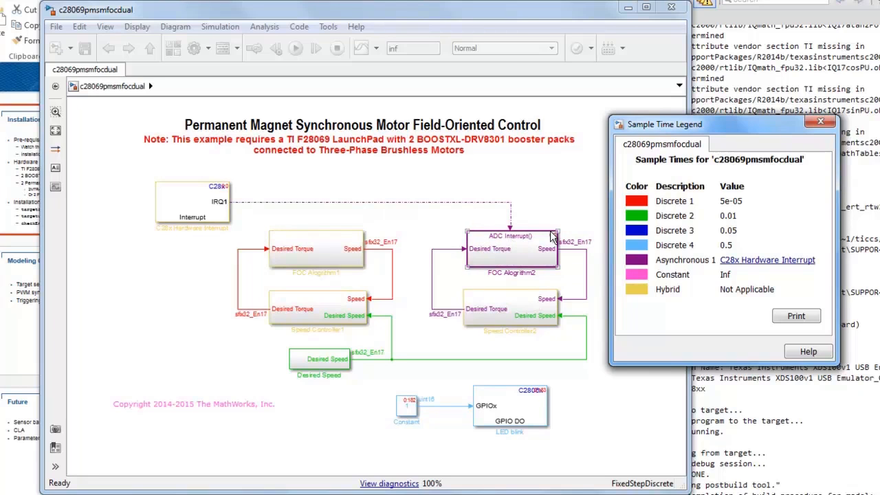
# Step: Colour the diagram by Sample Time > All and review the legend of discrete rates and interrupt timing
pyautogui.click(317, 248)
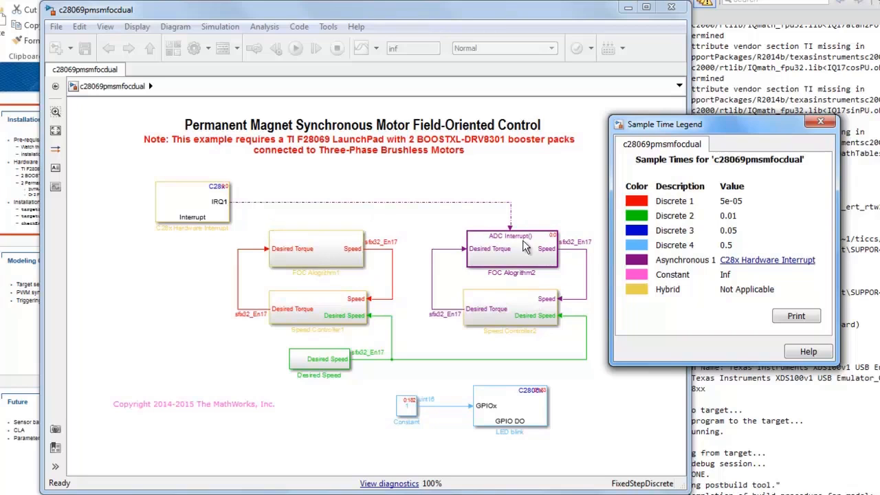
pyautogui.moveTo(741, 227)
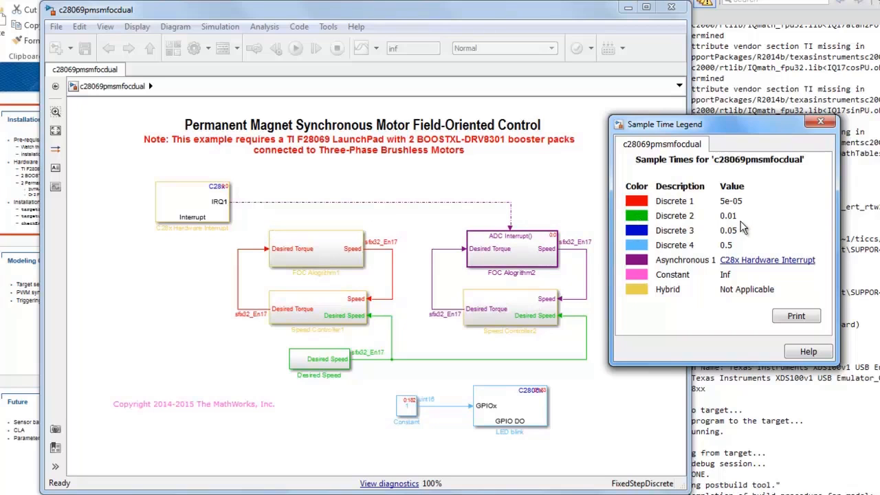
pyautogui.click(498, 309)
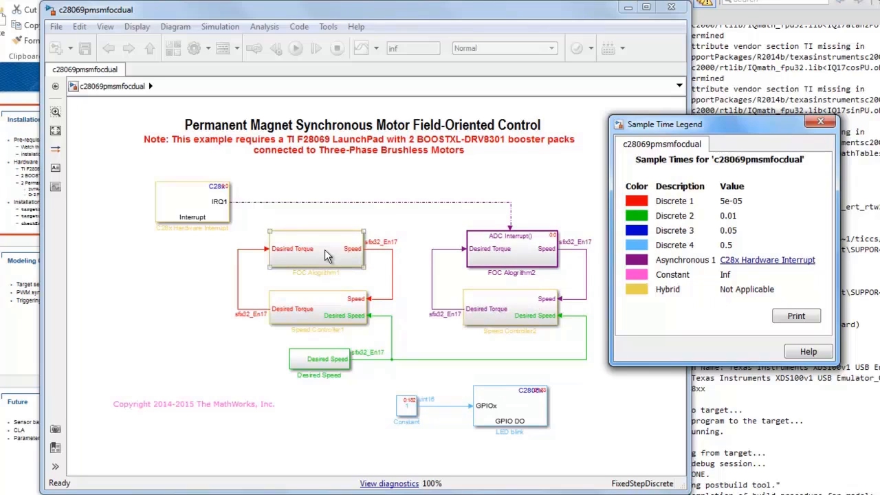
pyautogui.click(508, 407)
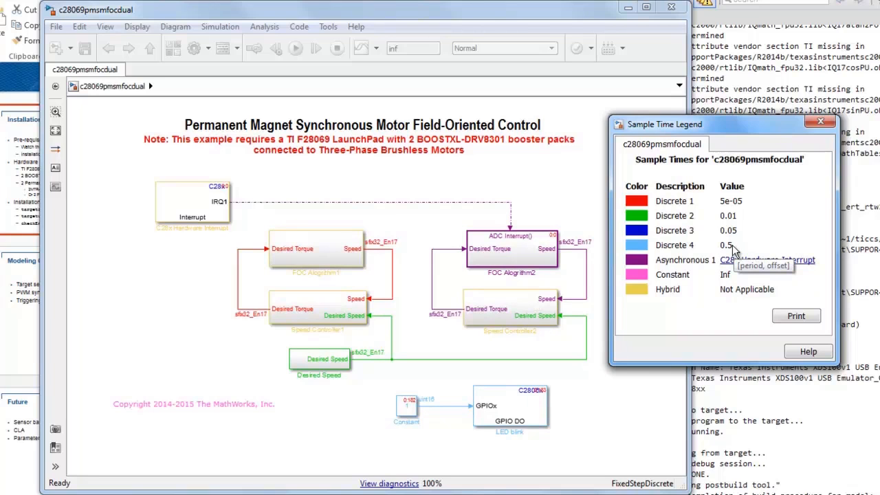
pyautogui.moveTo(753, 251)
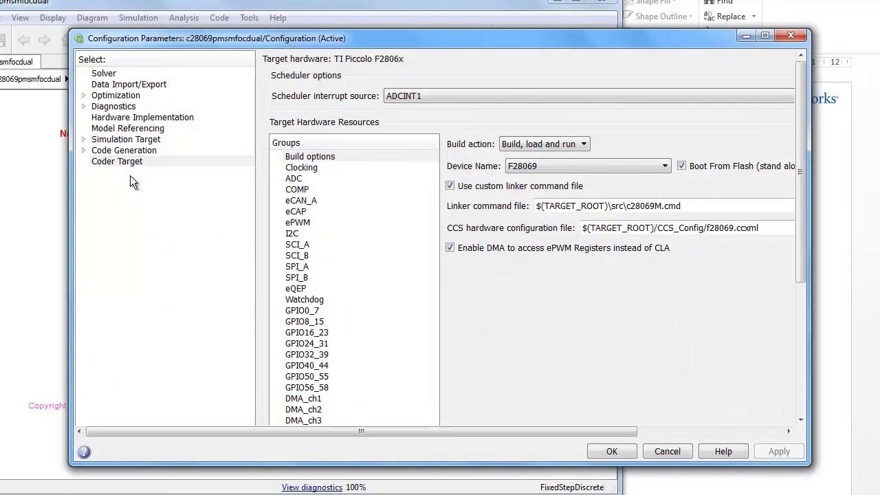
# Step: Show the Coder Target build options with the F28069 device and pick out the c28069M linker file name
pyautogui.click(663, 165)
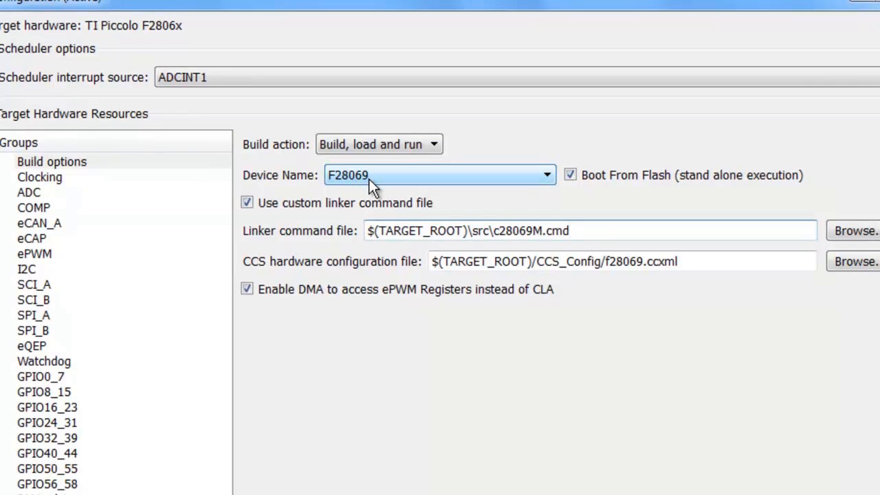
pyautogui.moveTo(356, 199)
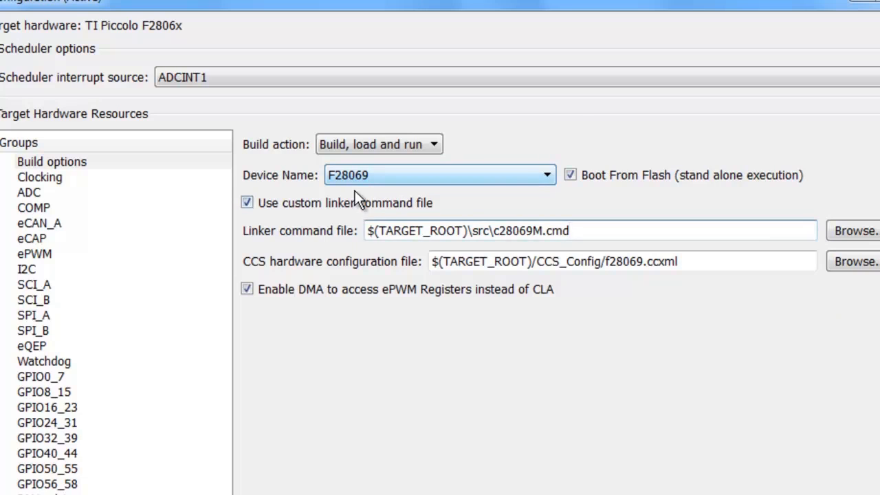
pyautogui.click(544, 231)
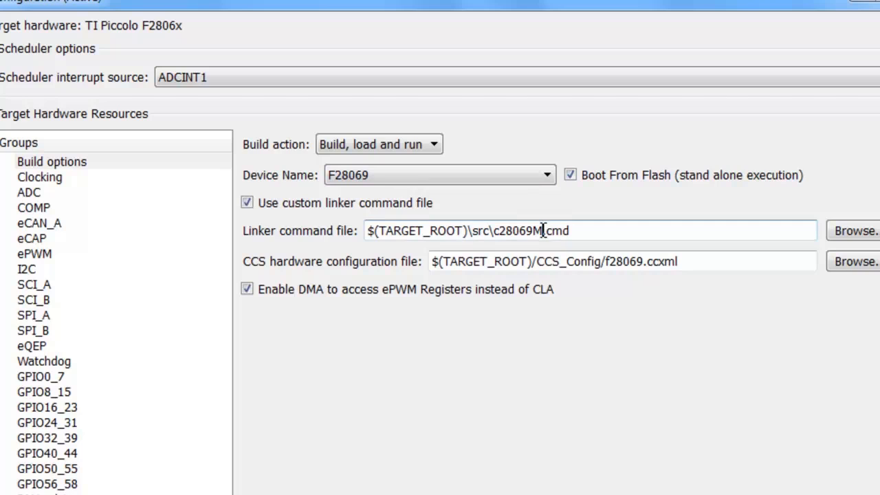
pyautogui.doubleClick(521, 231)
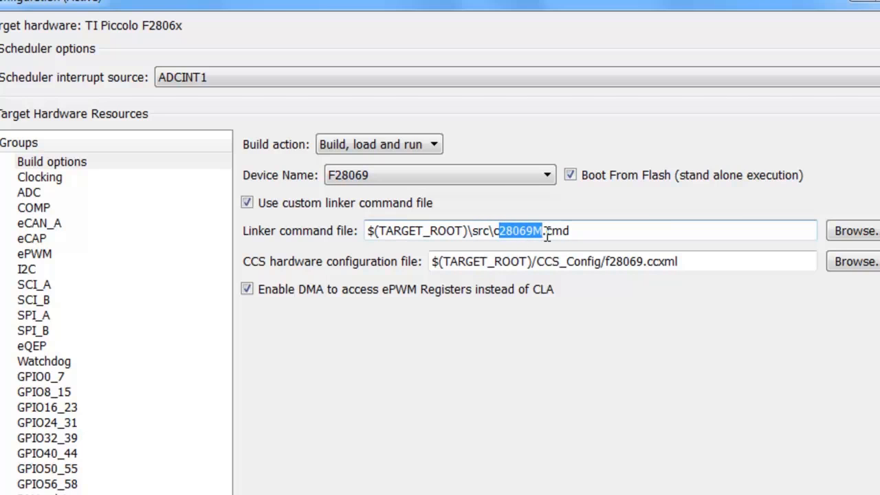
pyautogui.moveTo(863, 236)
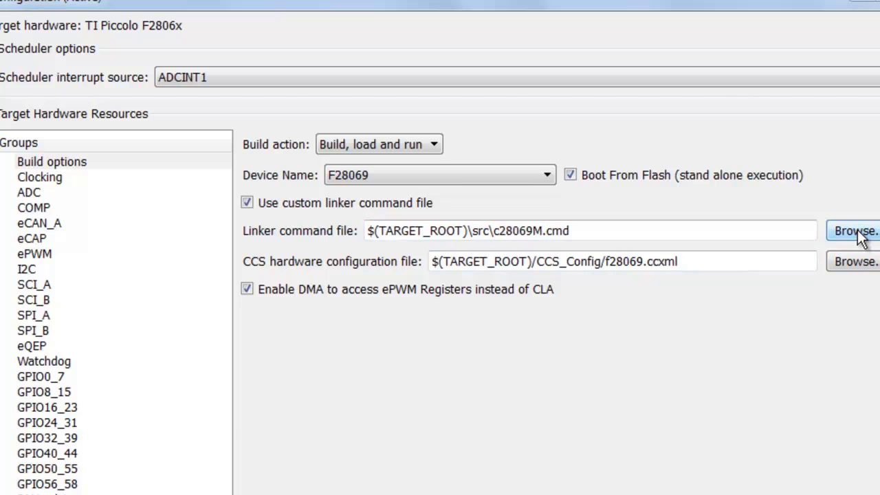
# Step: Browse the folder of F2806x linker command .cmd files from the Linker command file field
pyautogui.click(855, 224)
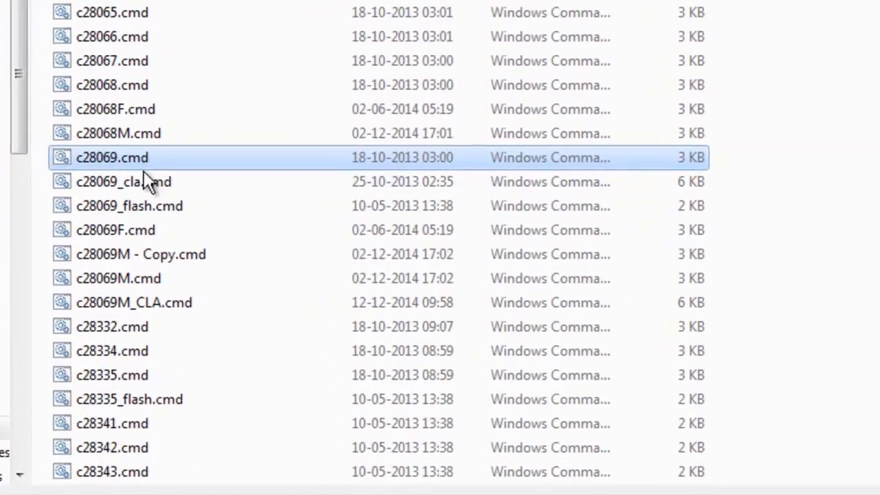
pyautogui.click(116, 230)
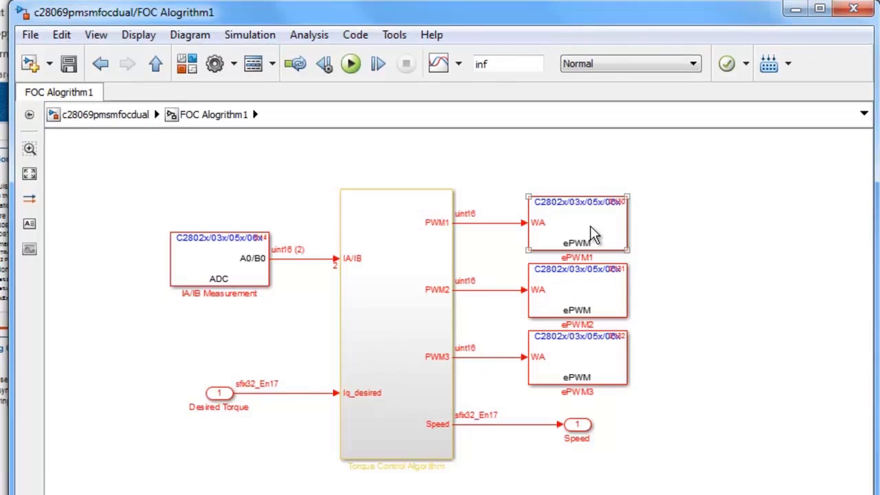
pyautogui.click(577, 369)
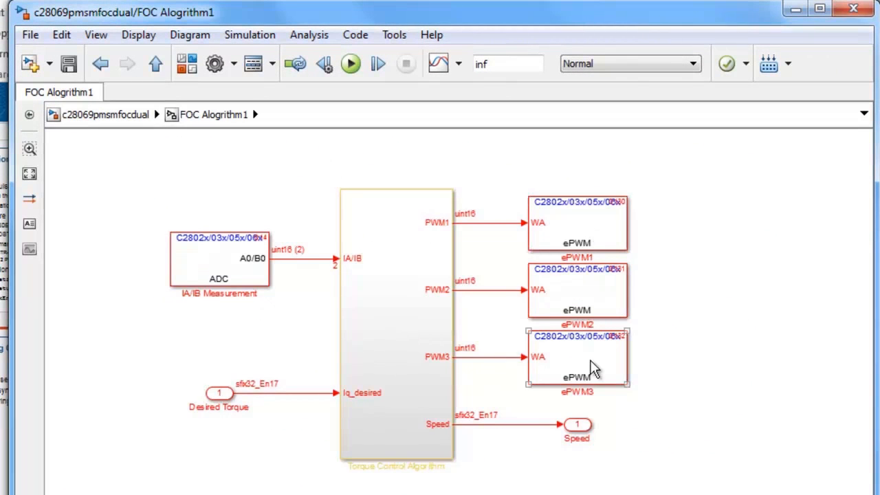
pyautogui.click(578, 223)
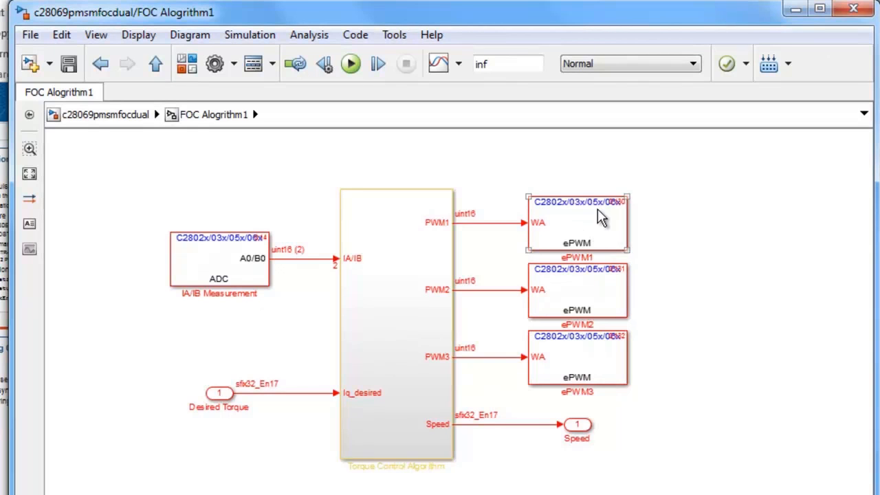
pyautogui.click(220, 264)
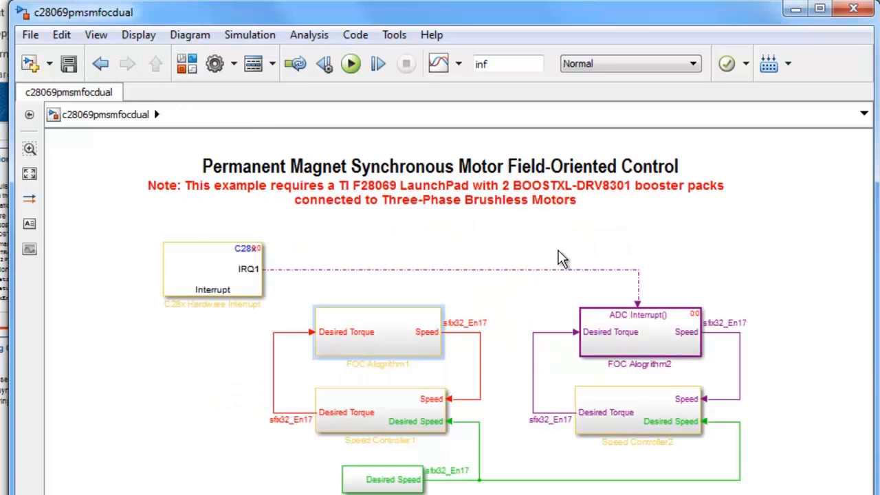
pyautogui.doubleClick(638, 334)
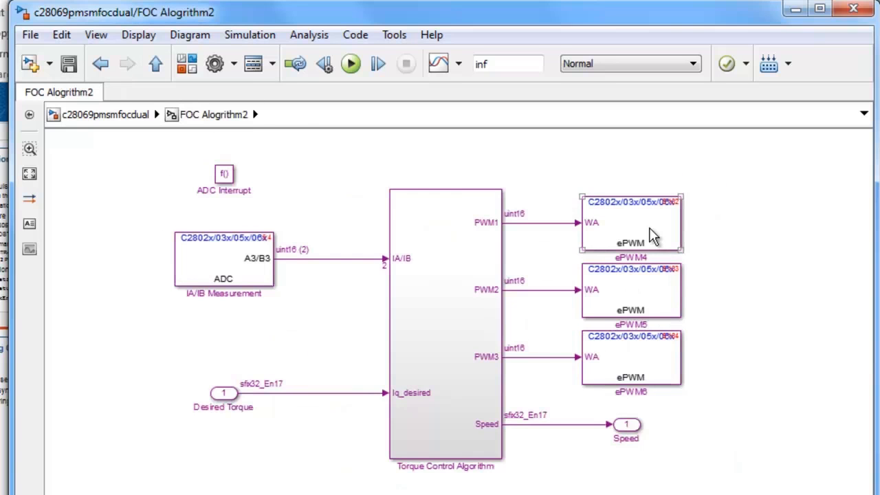
pyautogui.click(631, 368)
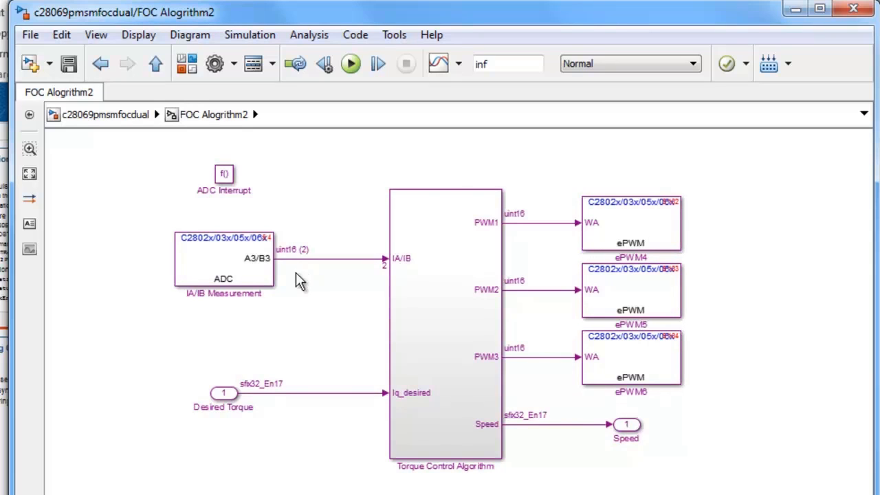
pyautogui.click(222, 258)
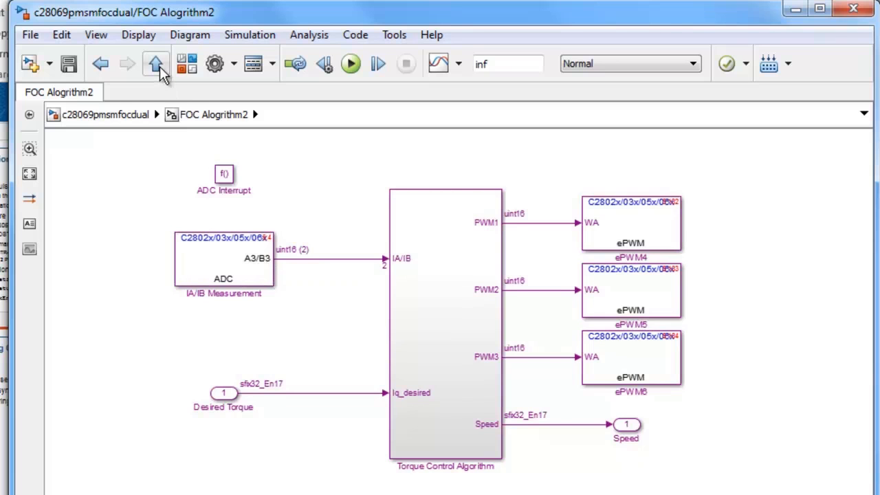
pyautogui.click(148, 62)
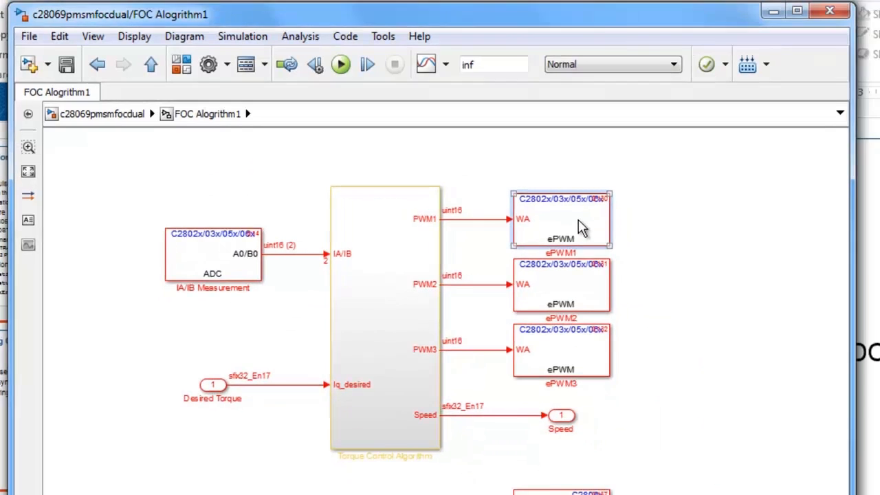
pyautogui.doubleClick(561, 218)
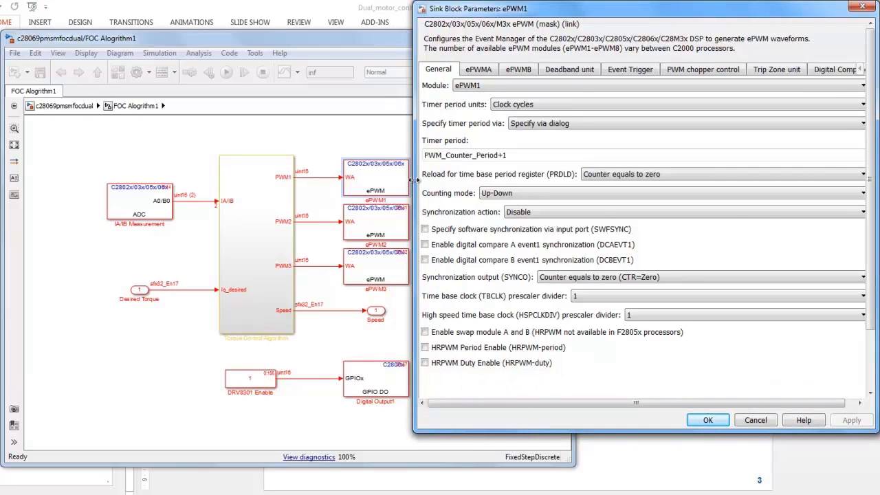
pyautogui.moveTo(392, 258)
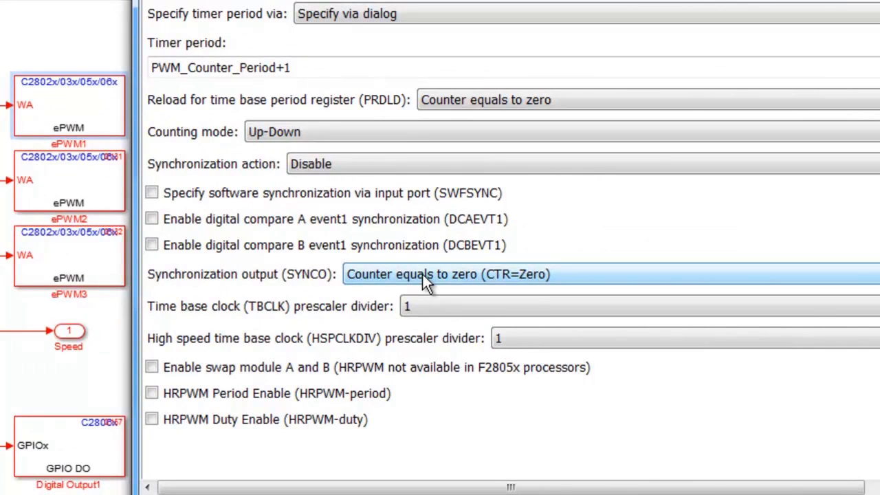
pyautogui.click(474, 274)
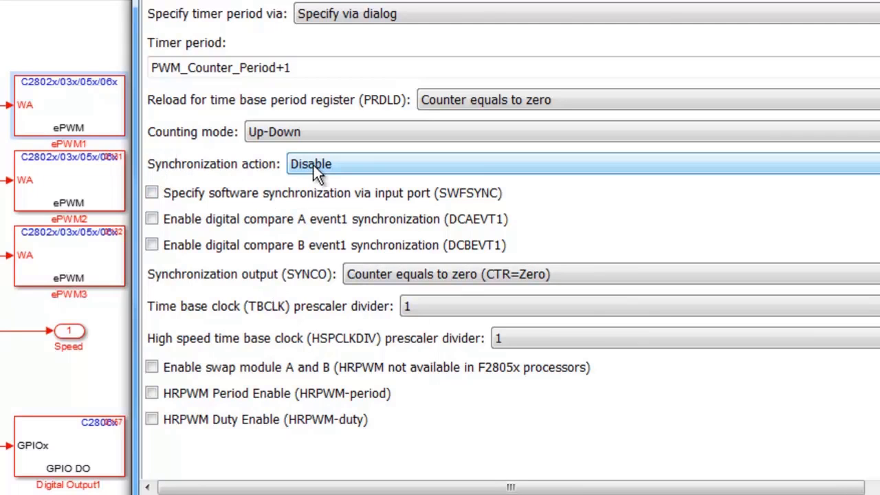
pyautogui.moveTo(276, 219)
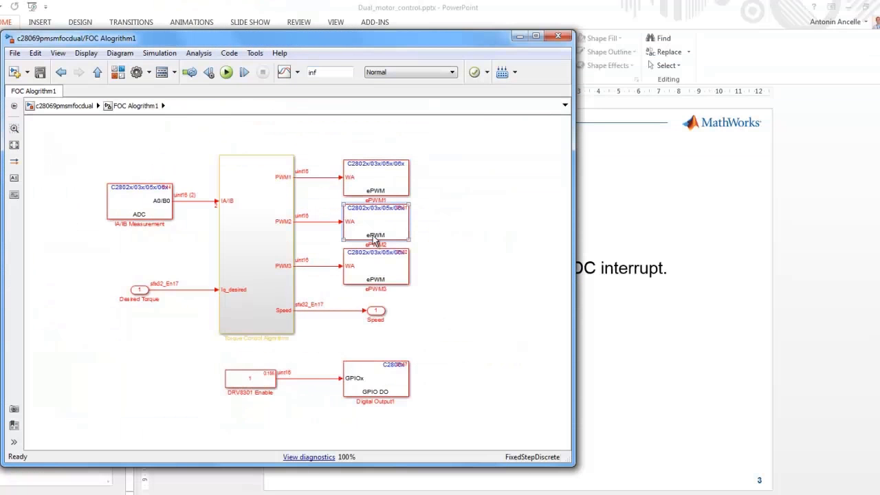
pyautogui.doubleClick(374, 221)
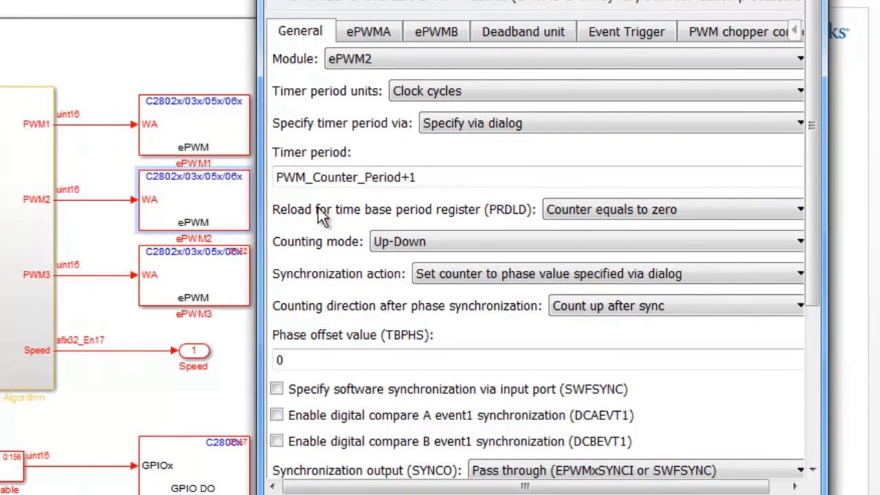
pyautogui.moveTo(401, 287)
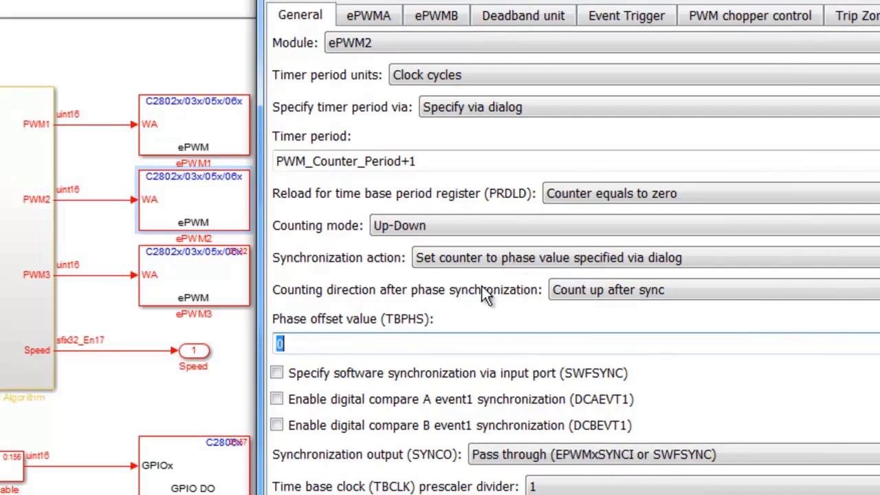
pyautogui.moveTo(345, 465)
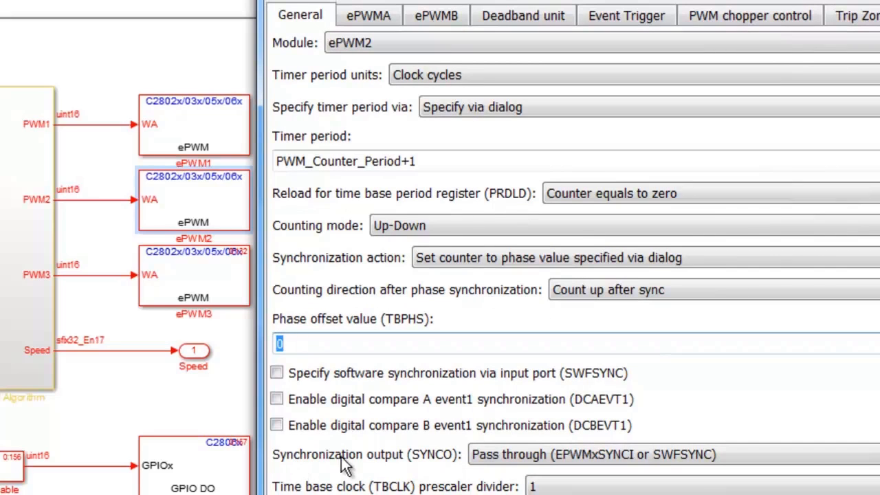
pyautogui.moveTo(377, 466)
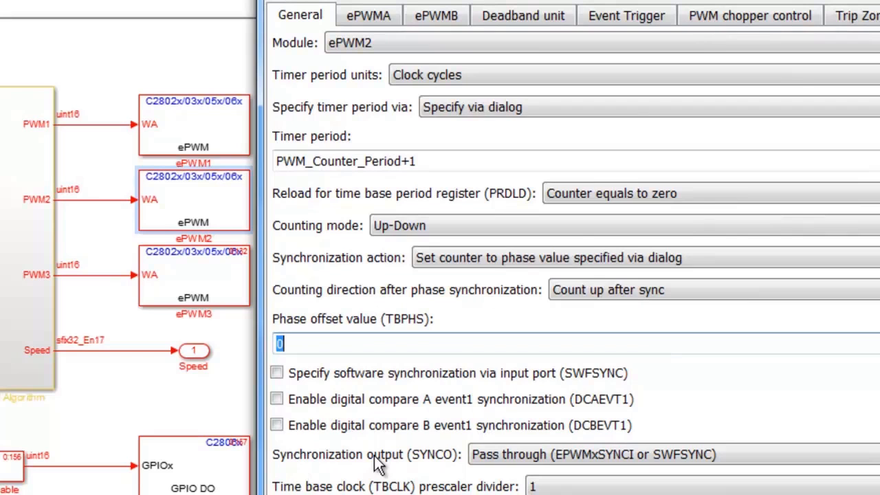
pyautogui.moveTo(456, 465)
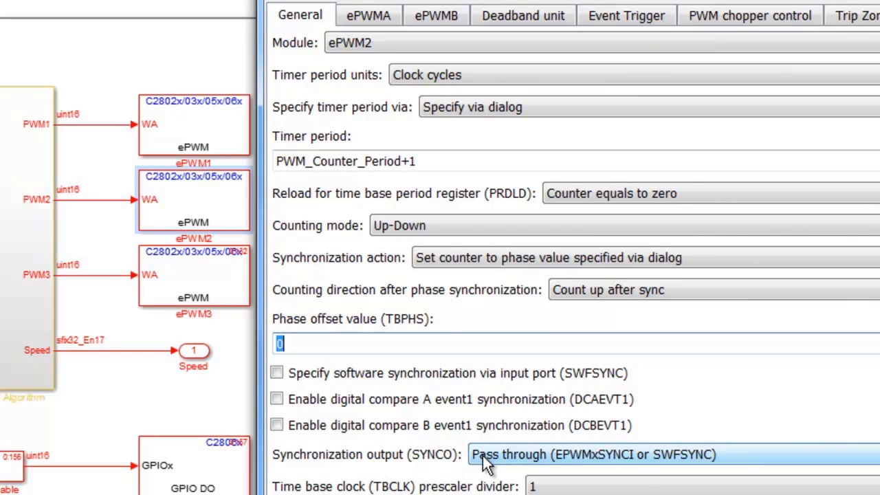
pyautogui.moveTo(335, 240)
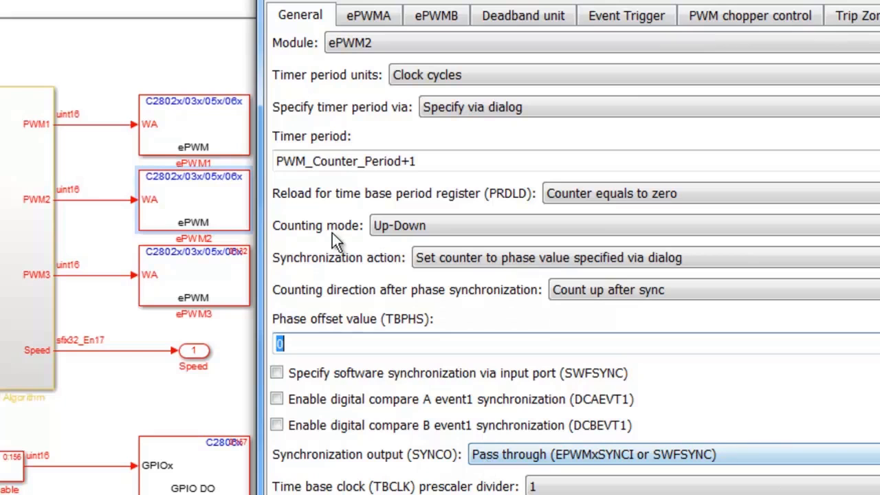
pyautogui.click(195, 123)
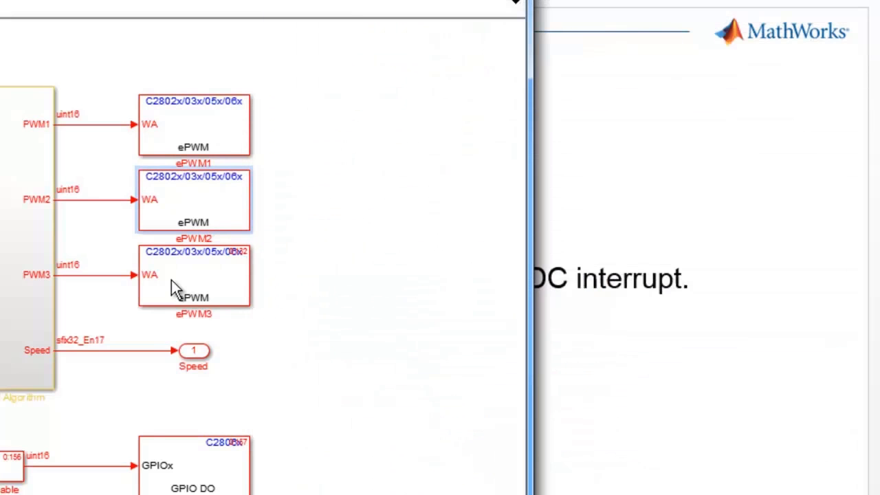
pyautogui.click(195, 277)
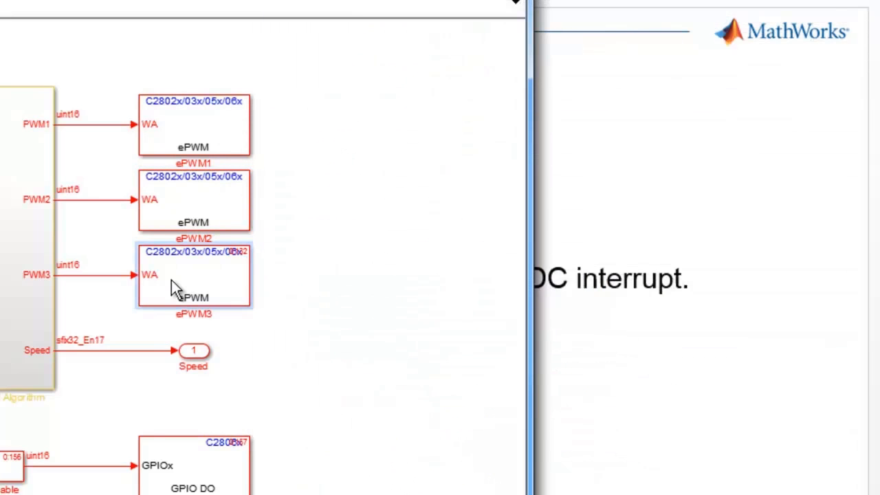
# Step: Review ePWM3's phase-value sync, count-up-after-sync and pass-through settings, then return to the top-level diagram
pyautogui.doubleClick(193, 284)
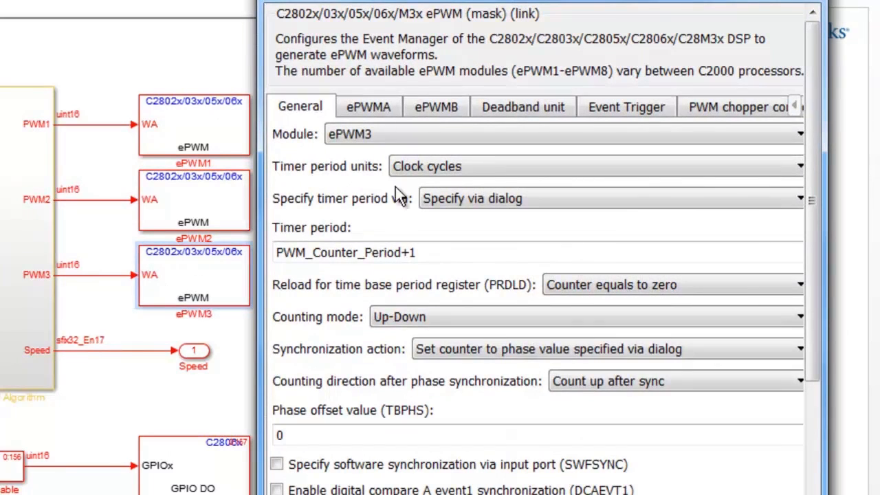
pyautogui.moveTo(390, 357)
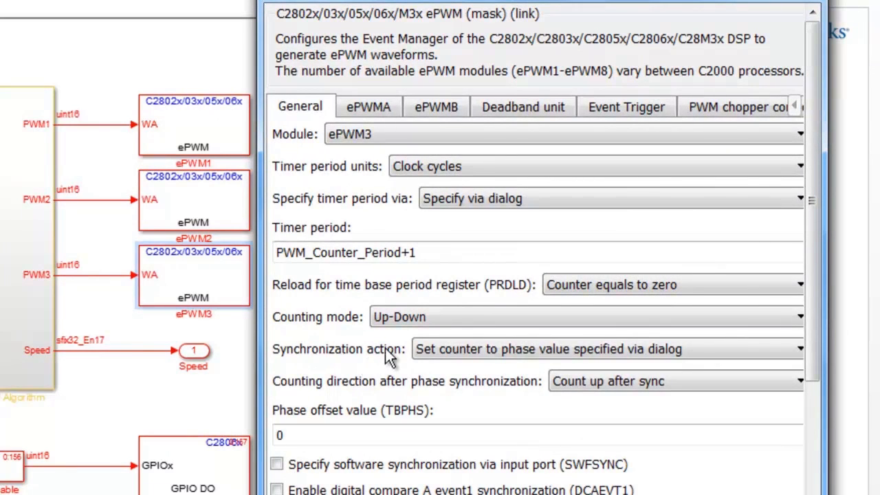
pyautogui.click(606, 350)
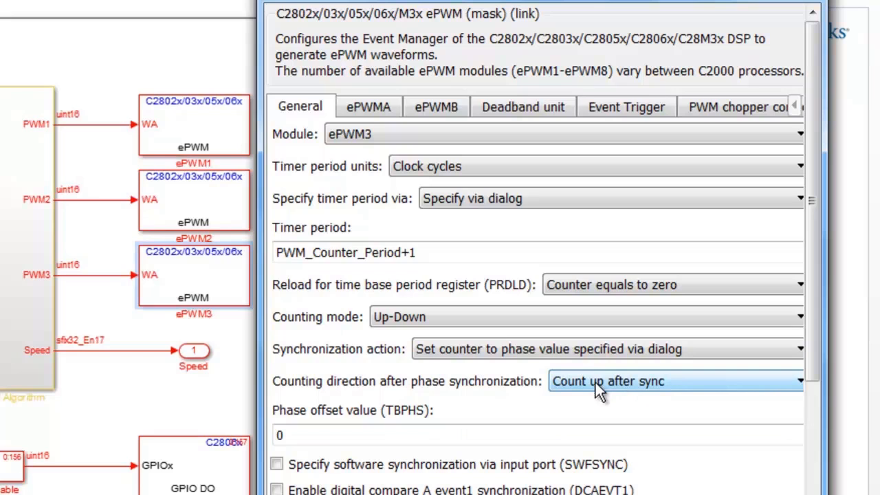
pyautogui.moveTo(434, 328)
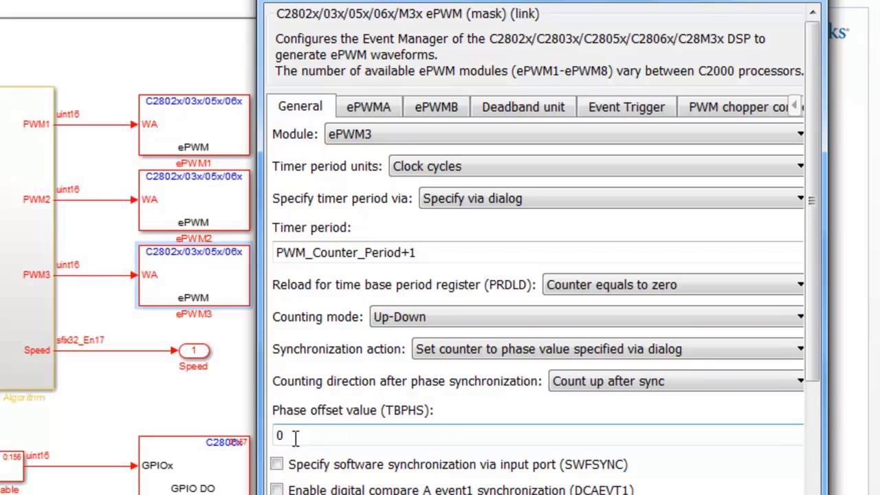
pyautogui.click(674, 381)
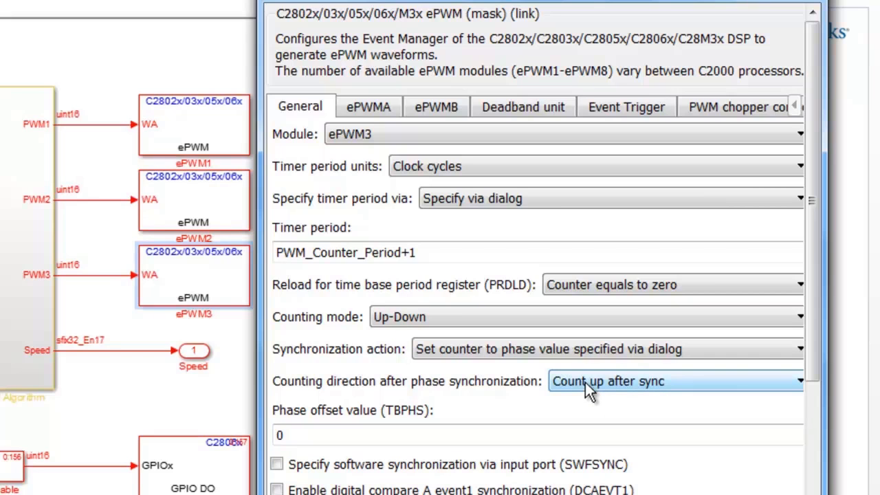
pyautogui.moveTo(570, 396)
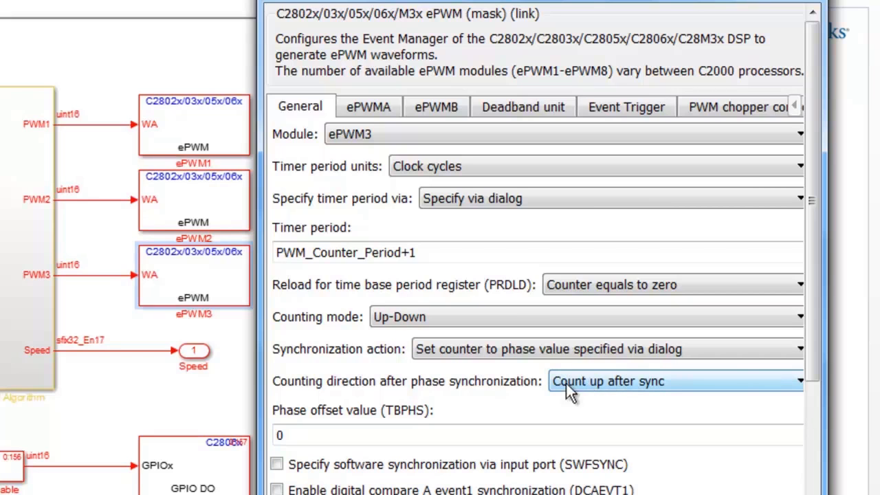
pyautogui.scroll(-3)
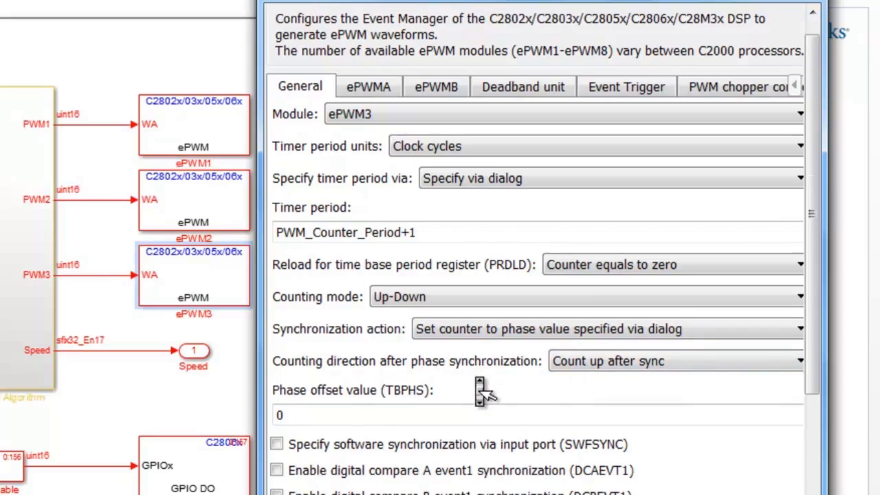
pyautogui.scroll(-3)
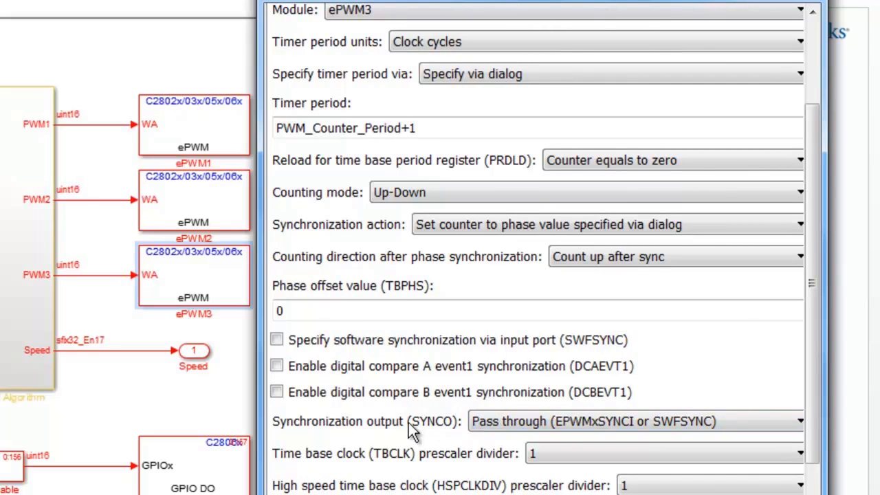
pyautogui.moveTo(447, 429)
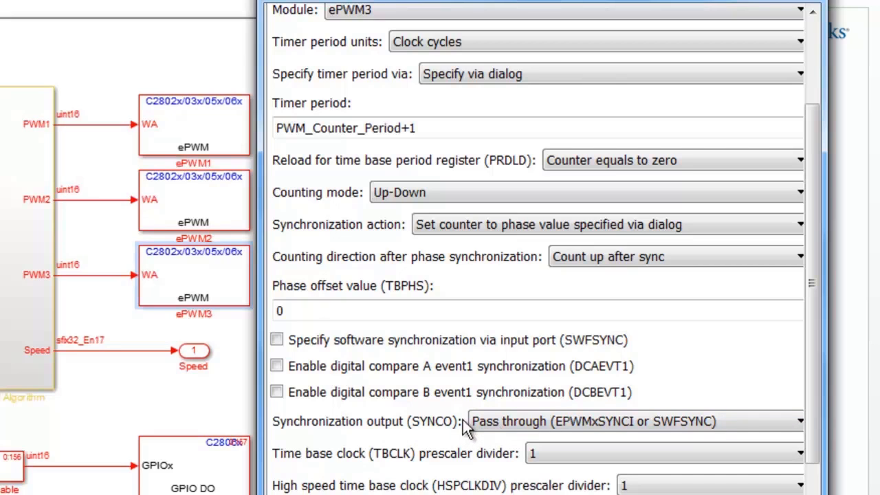
pyautogui.click(632, 420)
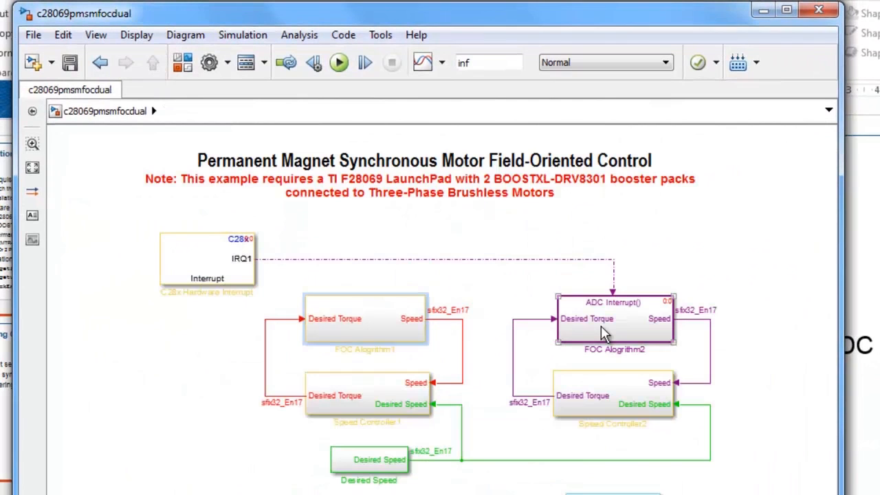
# Step: Inside the second FOC algorithm subsystem, review the ePWM4 block's synchronization settings
pyautogui.doubleClick(610, 320)
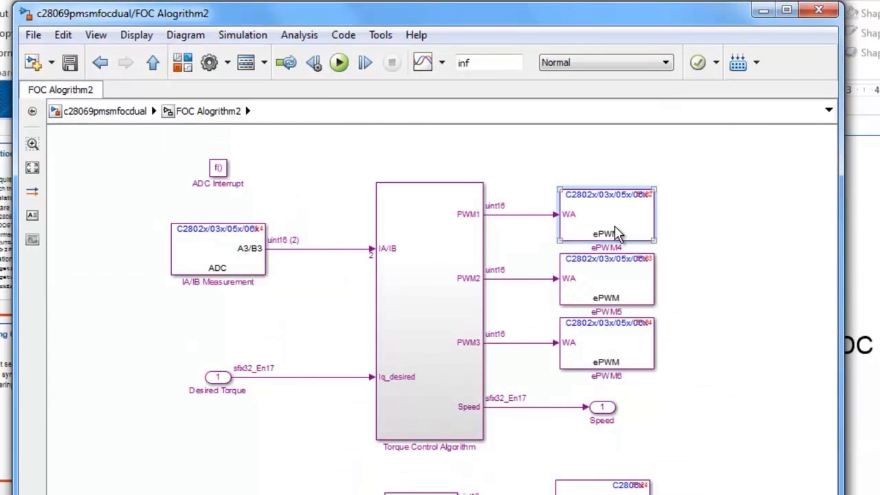
pyautogui.doubleClick(605, 213)
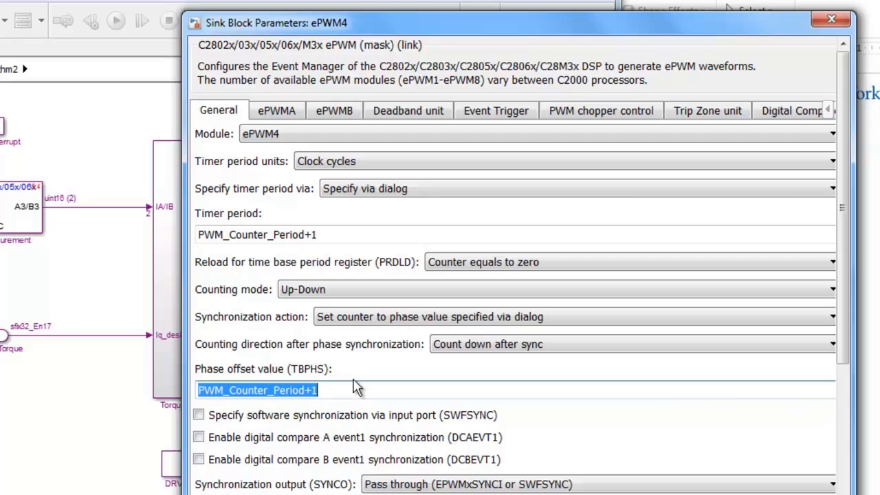
pyautogui.scroll(-3)
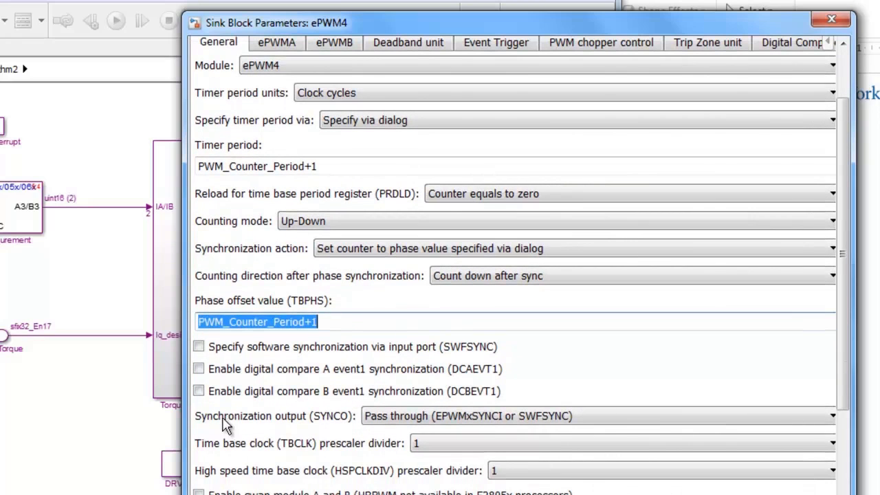
pyautogui.moveTo(341, 424)
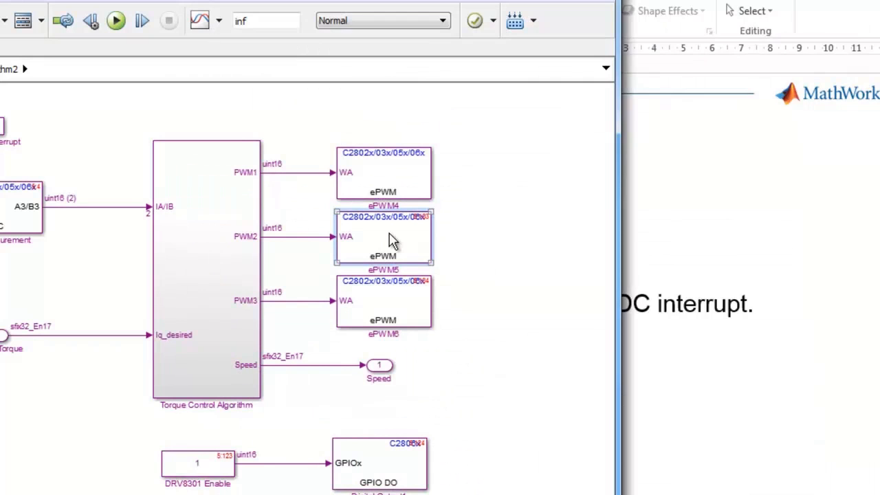
# Step: Highlight ePWM5's TBPHS phase offset expression and bring up ePWM6's sync parameters
pyautogui.doubleClick(382, 237)
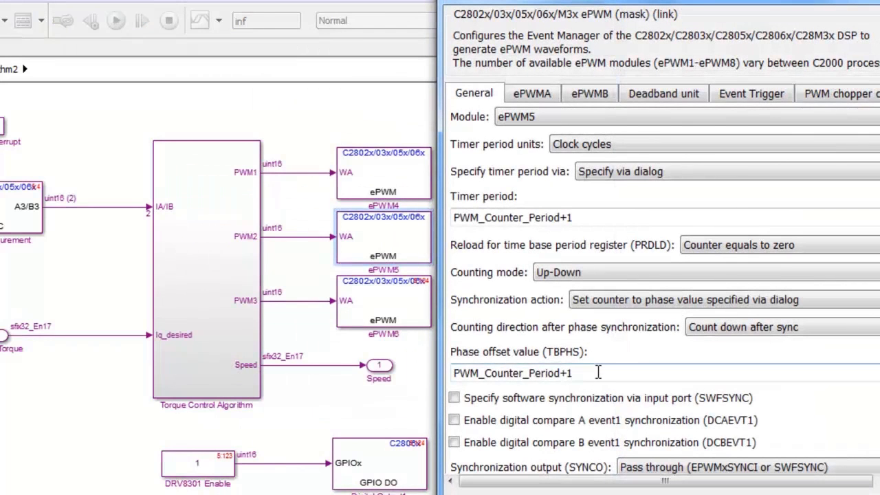
pyautogui.tripleClick(511, 373)
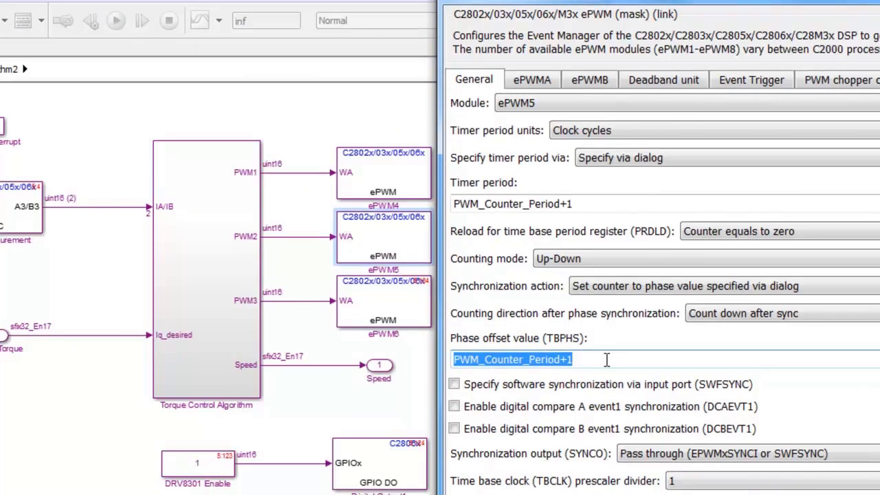
pyautogui.moveTo(732, 319)
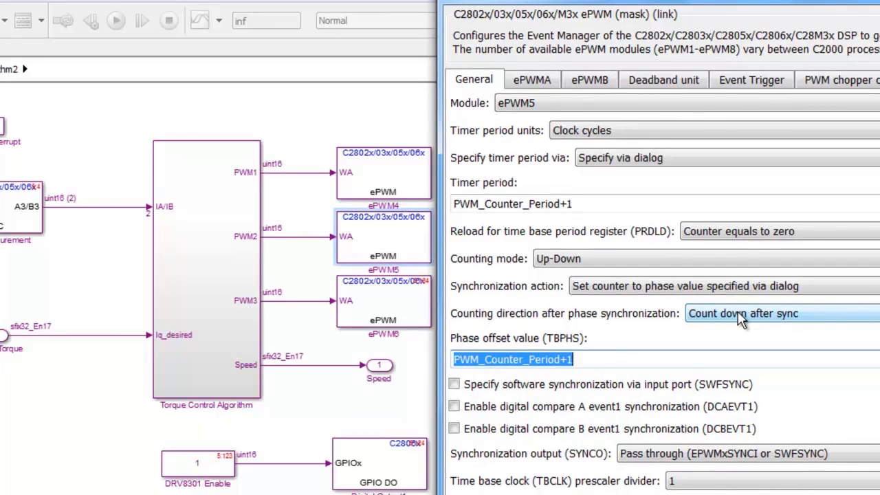
pyautogui.moveTo(721, 337)
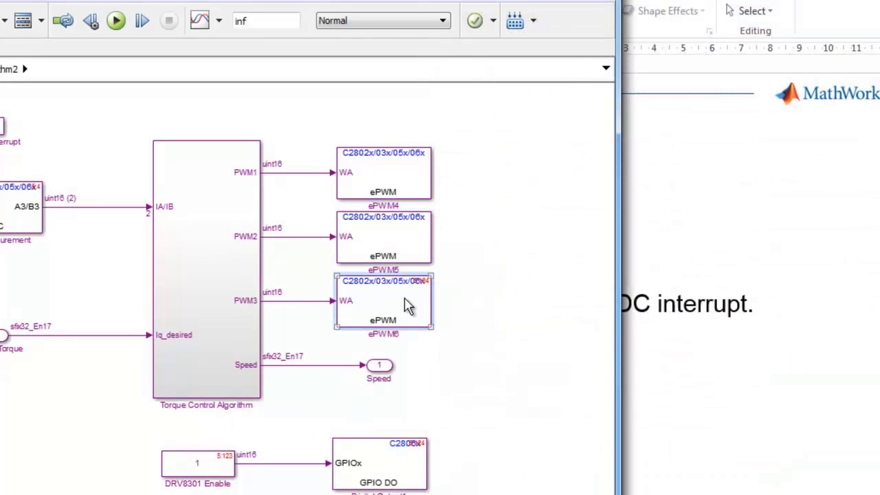
pyautogui.doubleClick(383, 305)
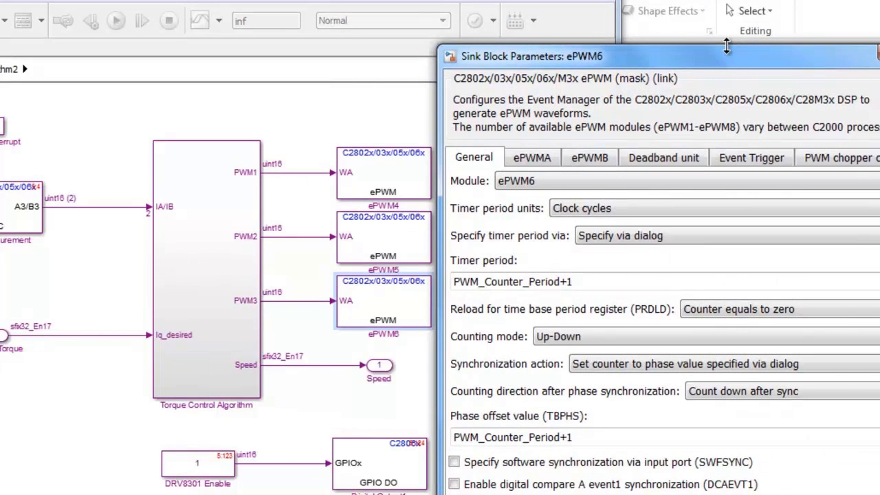
pyautogui.scroll(-3)
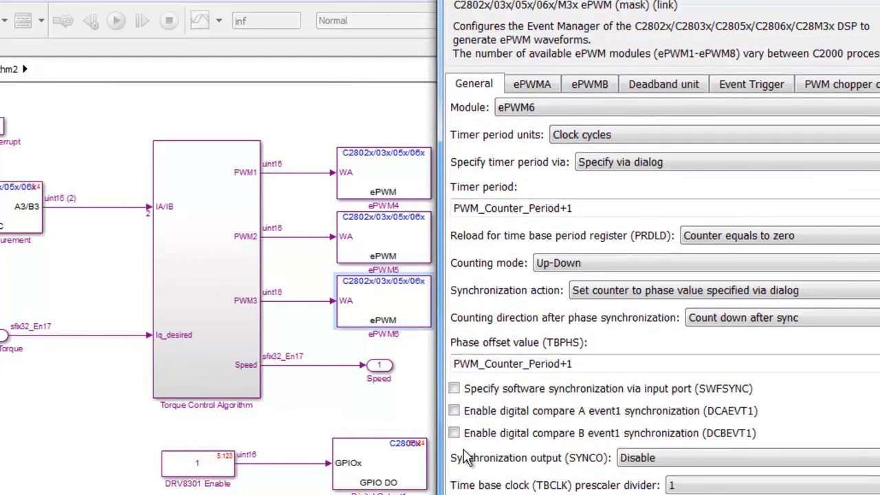
pyautogui.moveTo(576, 465)
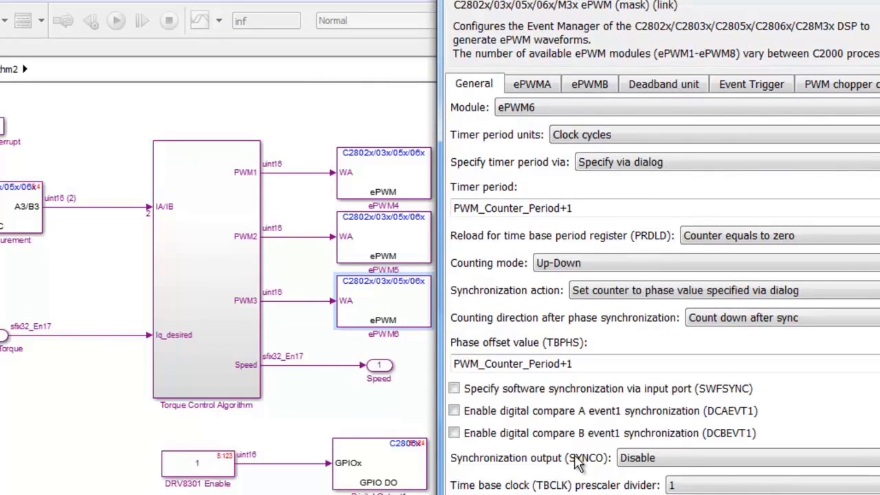
pyautogui.moveTo(600, 464)
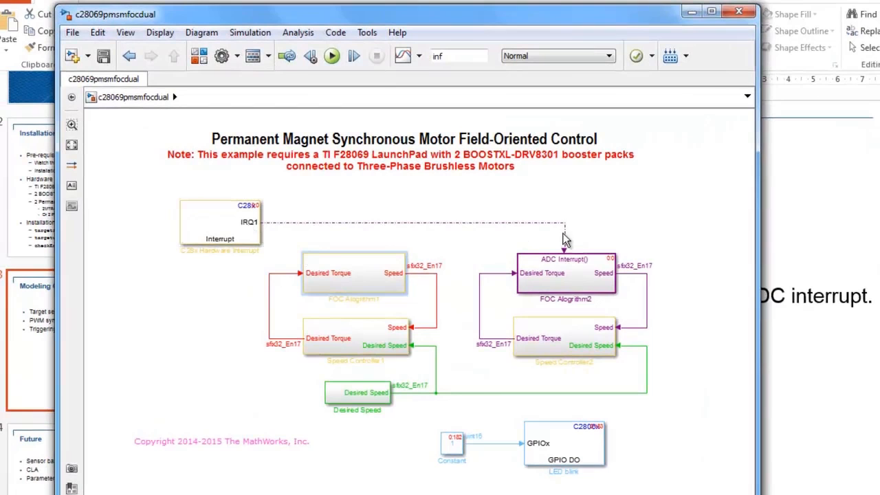
# Step: Select the FOC Algorithm2 and FOC Algorithm1 subsystems on the top-level dual-motor diagram
pyautogui.click(565, 273)
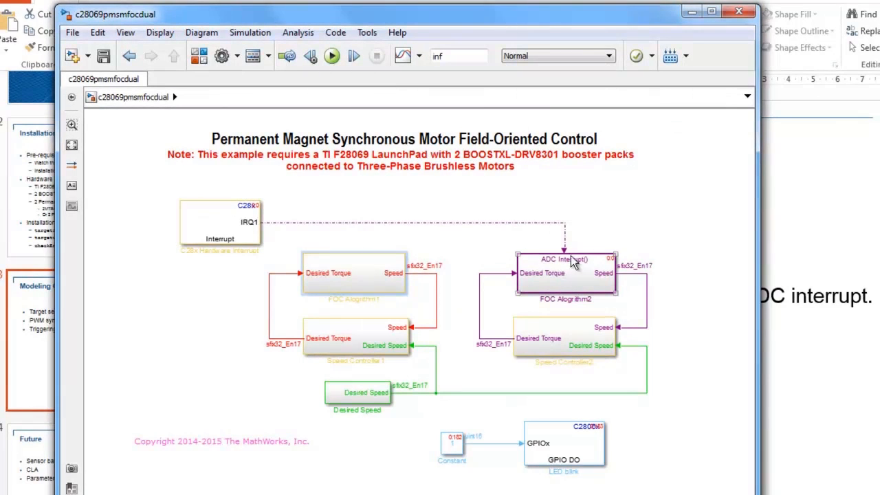
pyautogui.moveTo(573, 278)
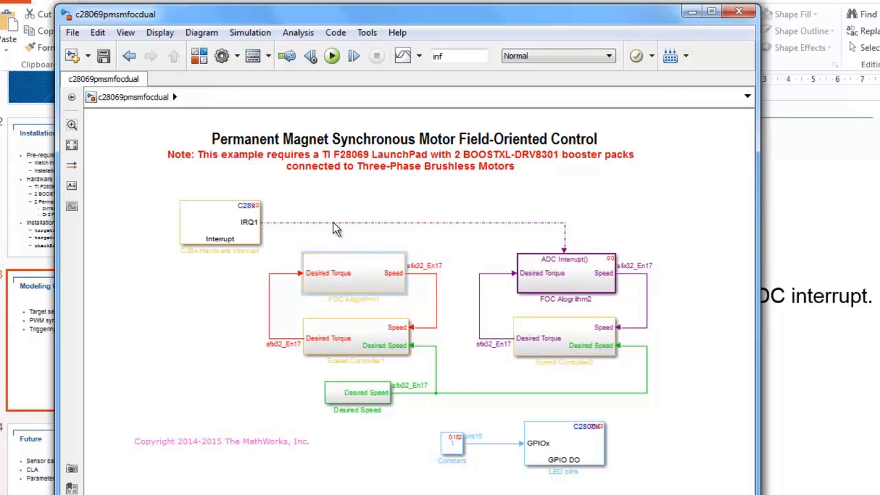
pyautogui.click(353, 281)
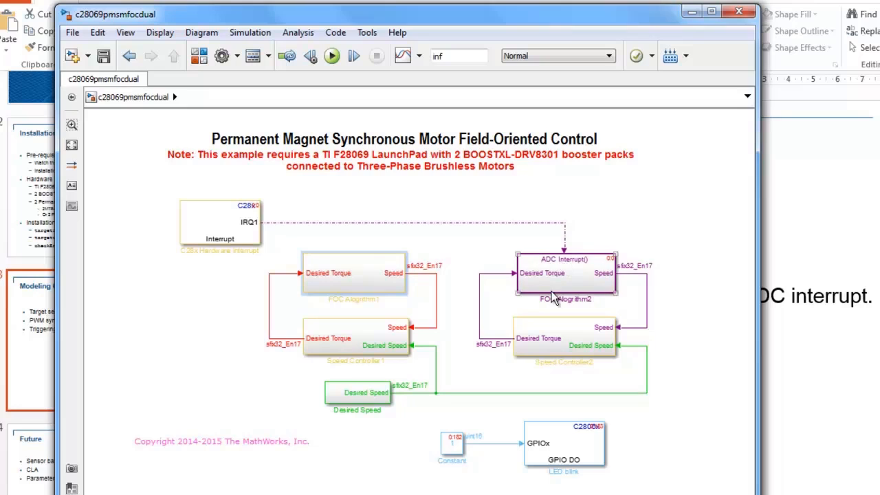
pyautogui.moveTo(561, 268)
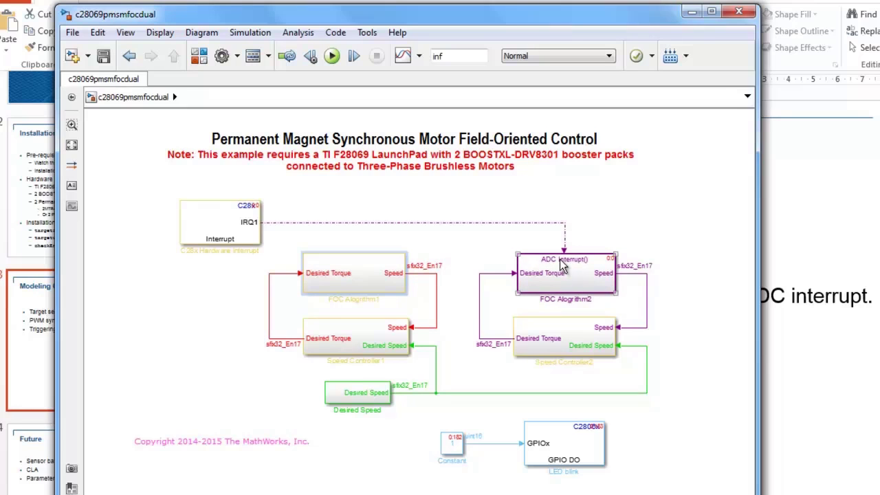
pyautogui.moveTo(569, 278)
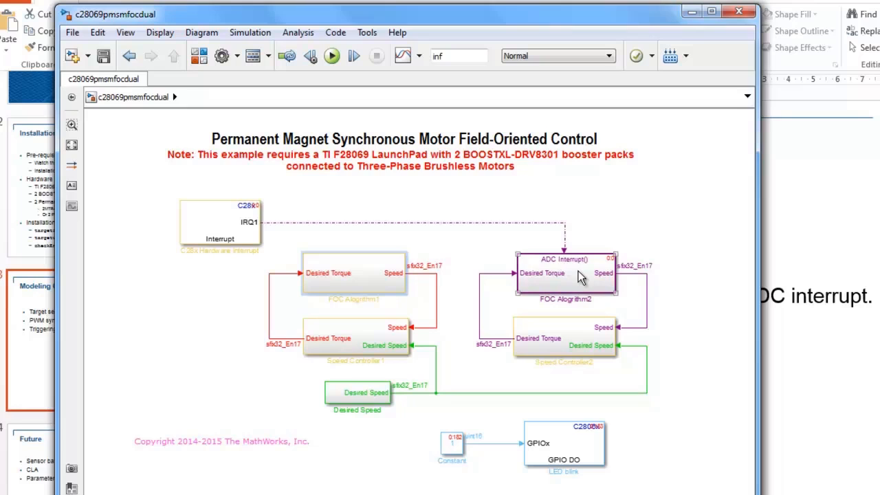
pyautogui.moveTo(565, 278)
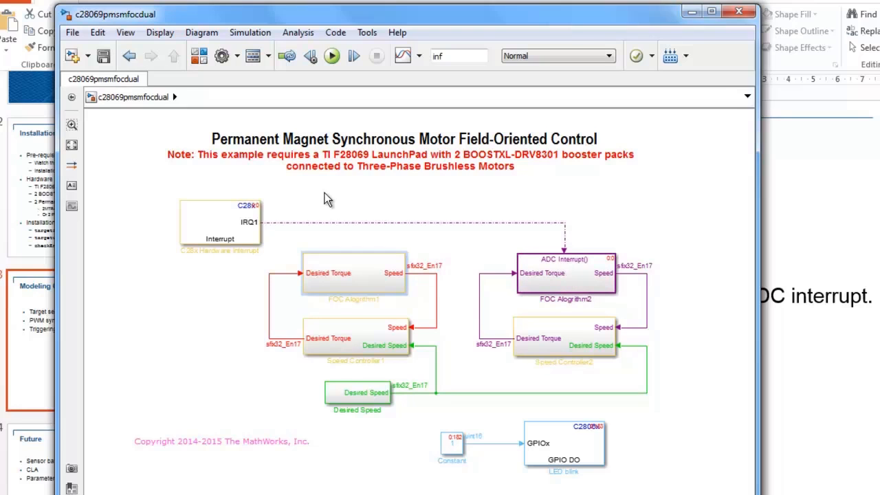
pyautogui.moveTo(363, 249)
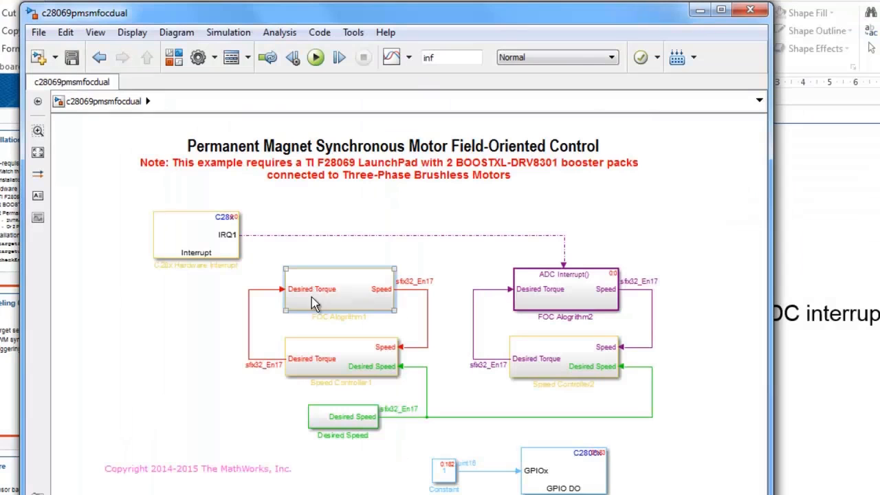
pyautogui.moveTo(324, 305)
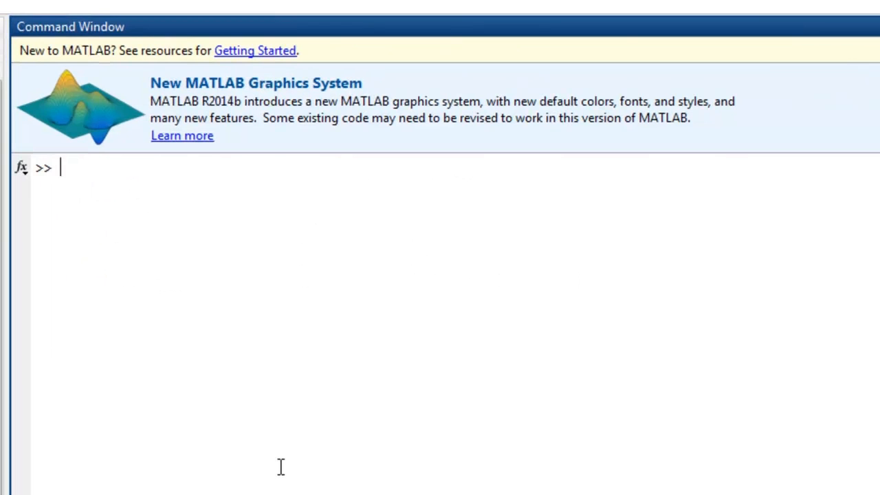
# Step: Enter c28069pmsmfoc then c2808pmsmfoc in the Command Window to open the shipping demos
pyautogui.write('c28069pmsmfoc')
pyautogui.write('c2808')
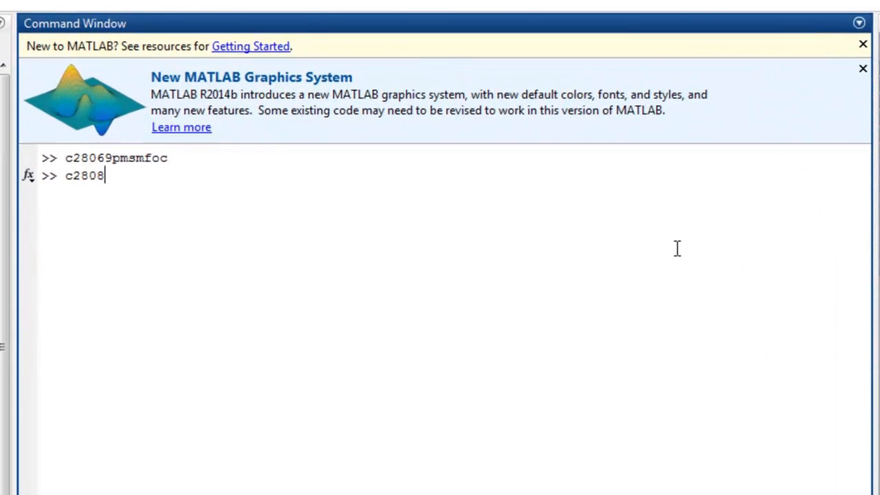
pyautogui.write('pms')
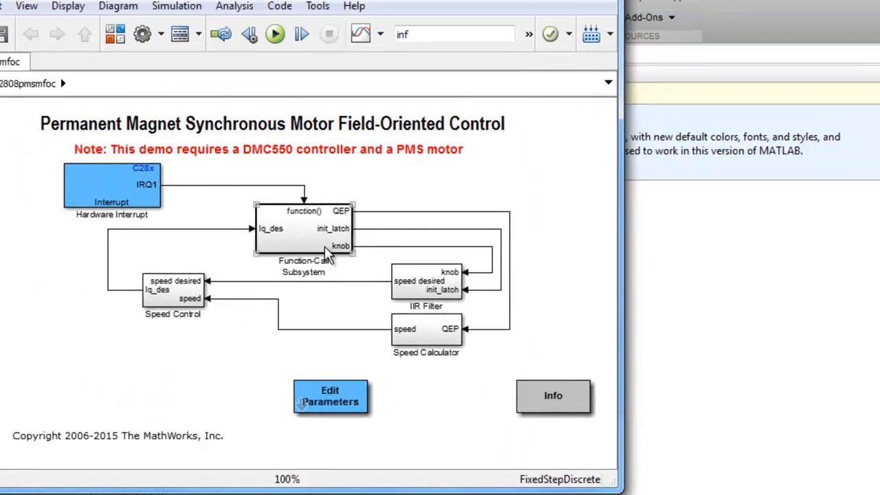
# Step: Enter the c2808pmsmfoc Function-Call Subsystem and select its eQEP position sensor block
pyautogui.doubleClick(303, 231)
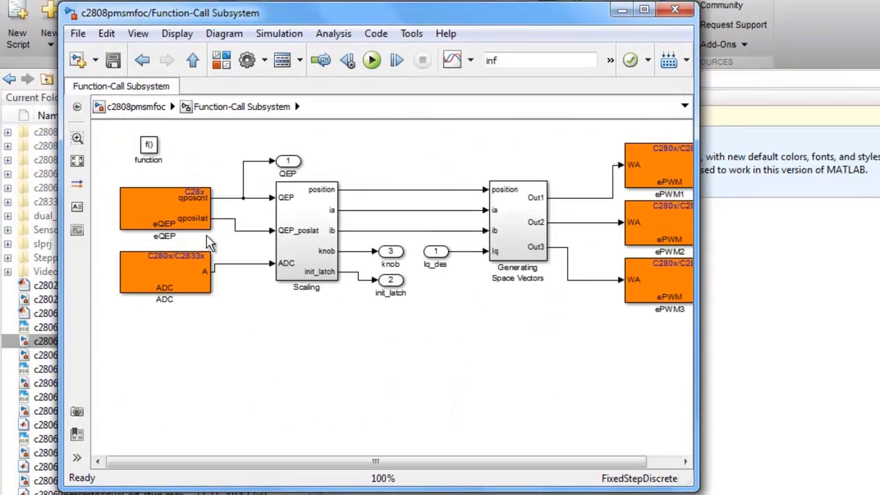
pyautogui.click(165, 213)
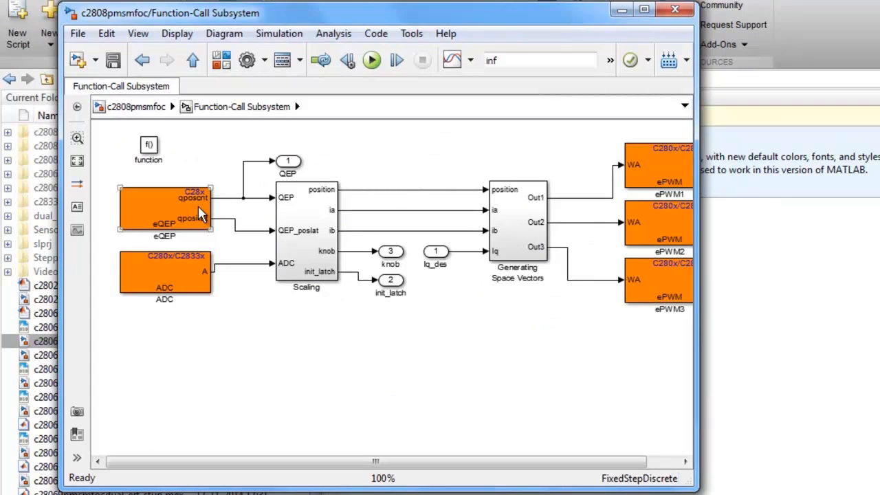
pyautogui.moveTo(667, 25)
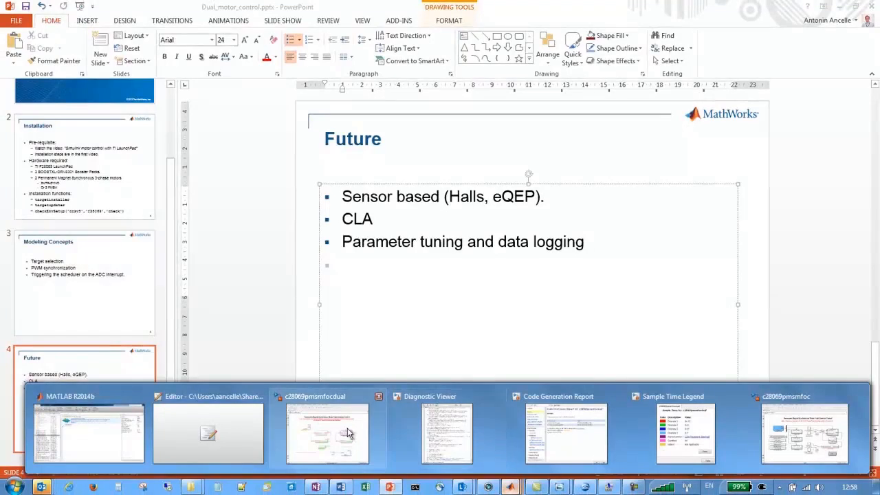
# Step: Enter c28069 at the MATLAB prompt and pick c28069pmsmfoc_cla from the completions
pyautogui.click(320, 433)
pyautogui.write('c28')
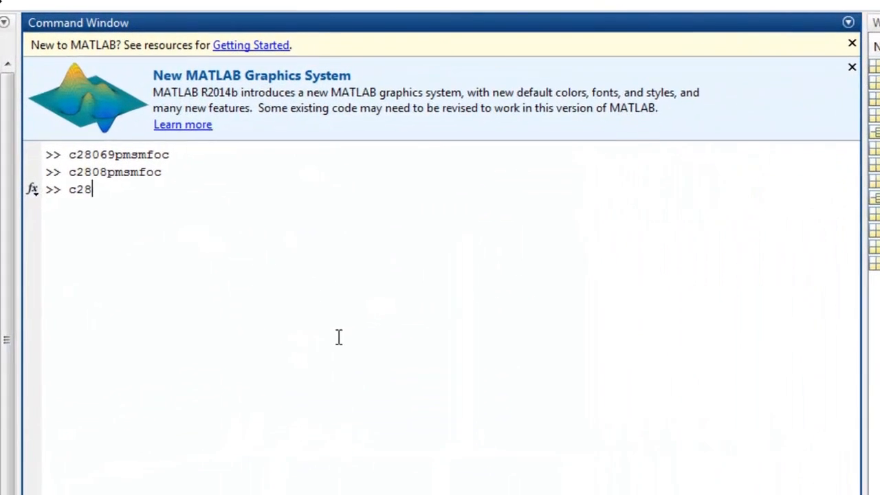
pyautogui.write('069')
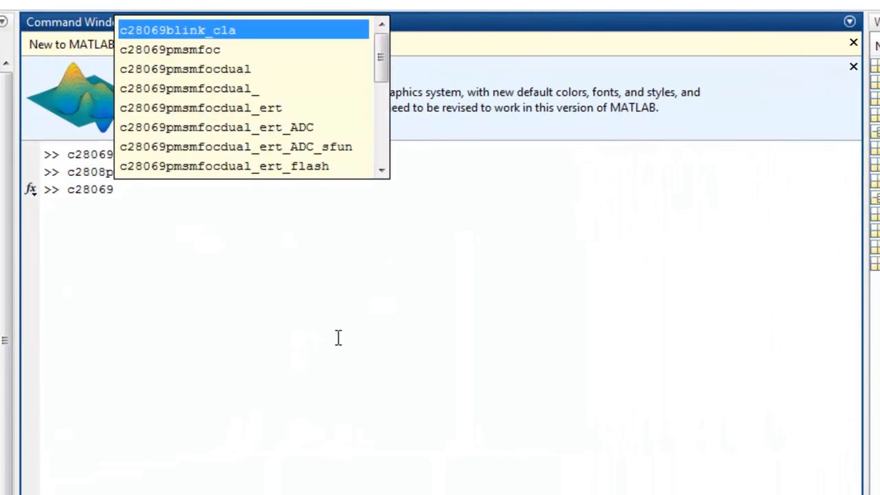
pyautogui.scroll(-3)
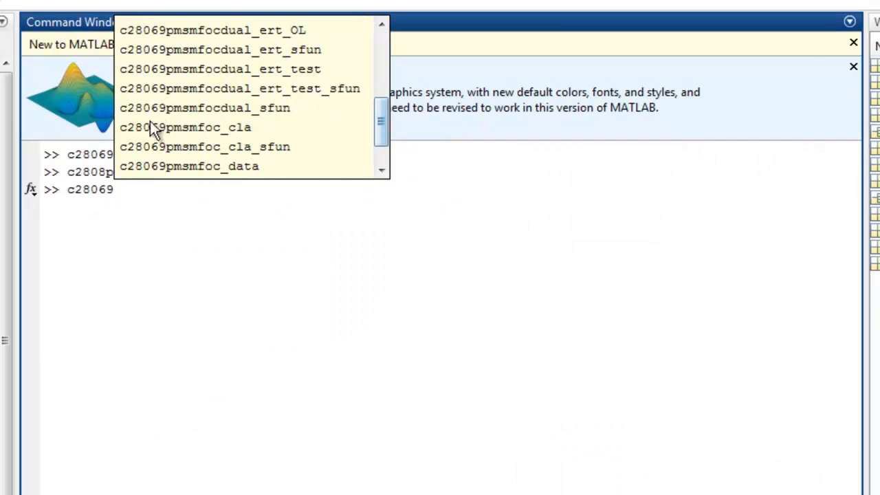
pyautogui.moveTo(181, 136)
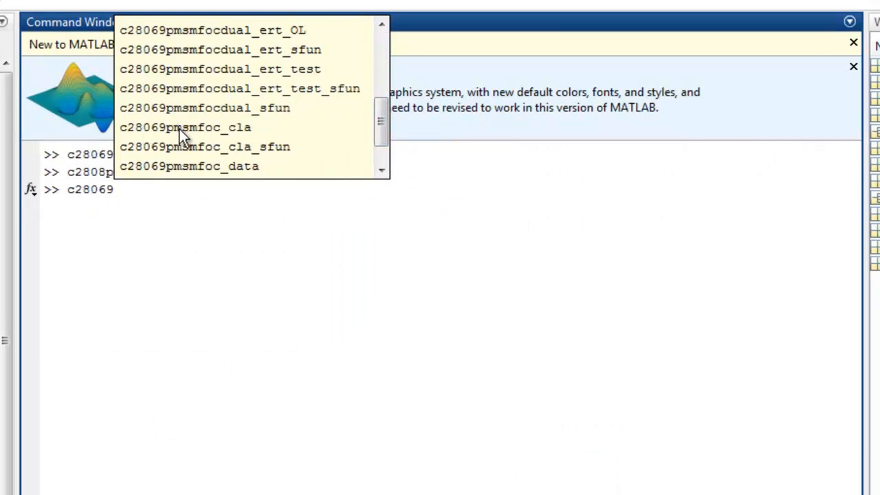
pyautogui.click(186, 127)
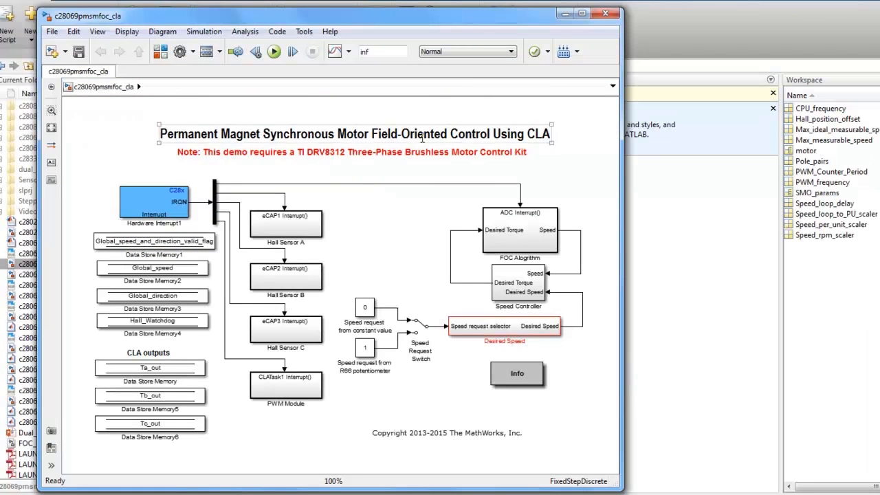
# Step: Select the c28069pmsmfoc_cla diagram to review it before returning to the Command Window
pyautogui.click(424, 226)
pyautogui.write('c')
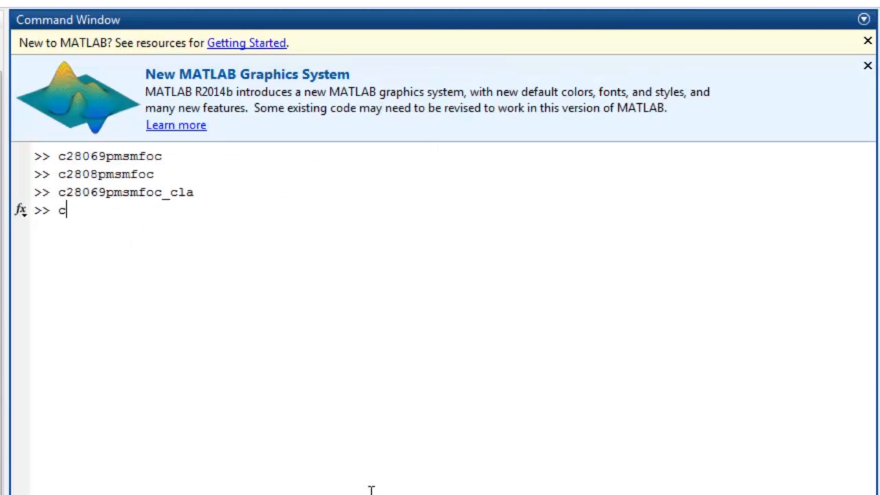
# Step: Begin the next demo name 'c28x_ccp' at the MATLAB prompt
pyautogui.write('28x_')
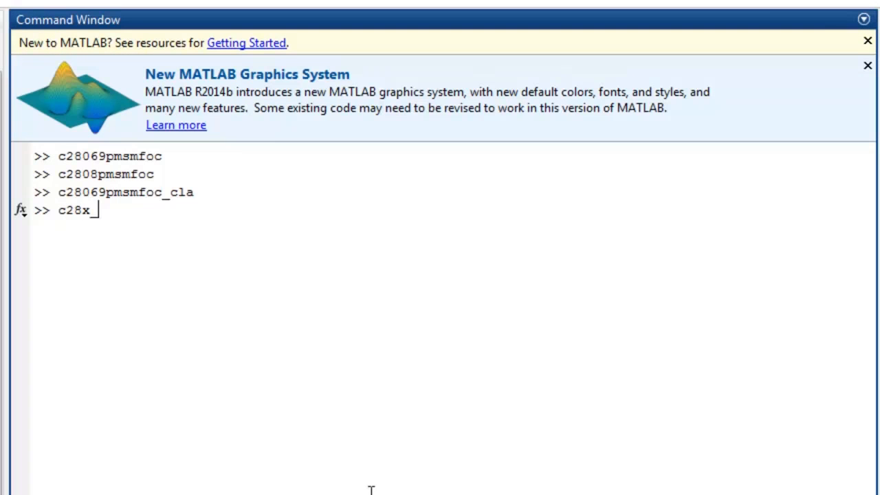
pyautogui.write('ccp')
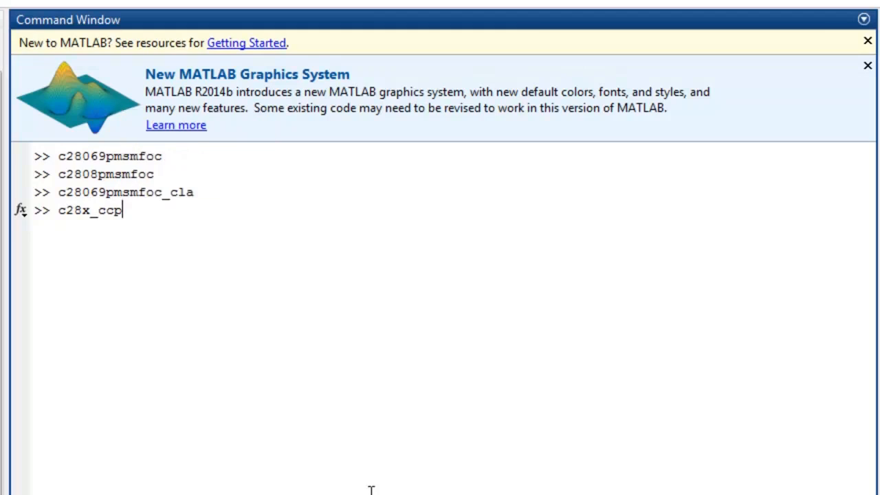